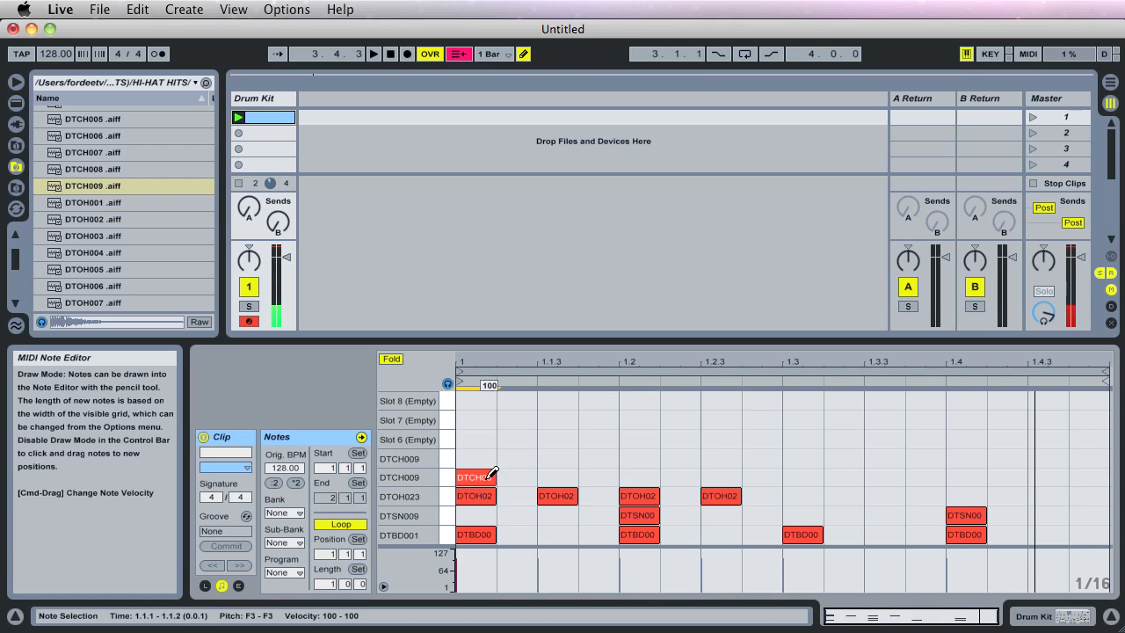
# Step: Draw a continuous run of sixteenth-note DTCH009 hi-hat hits across the bar, then play and stop
pyautogui.moveTo(461, 477); pyautogui.dragTo(1063, 477)
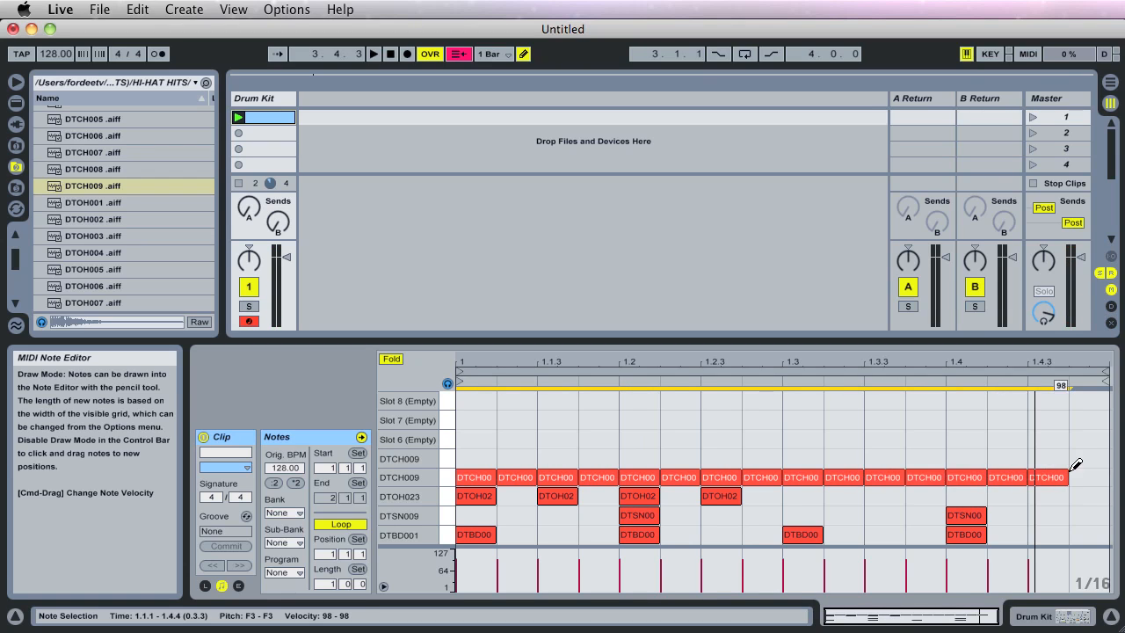
pyautogui.rightClick(495, 409)
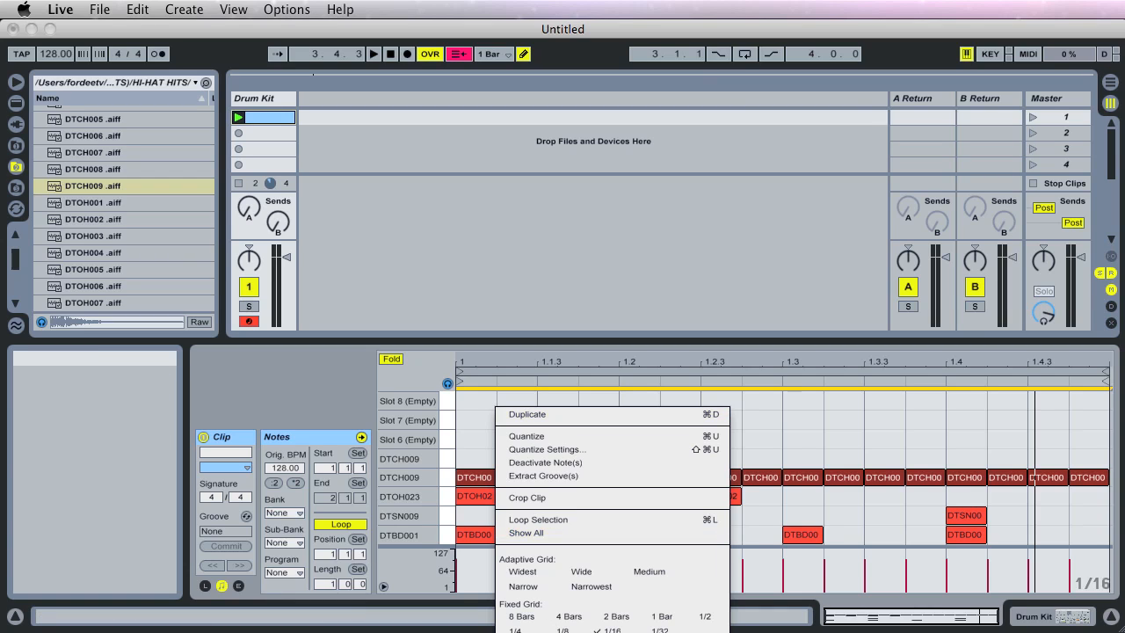
pyautogui.click(497, 439)
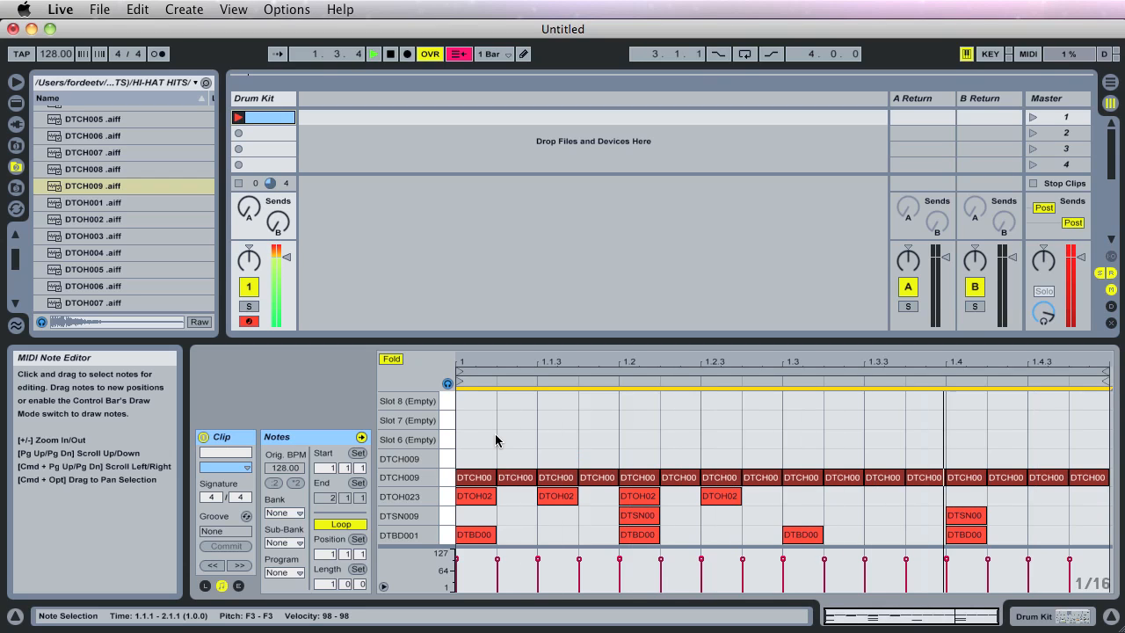
pyautogui.click(373, 54)
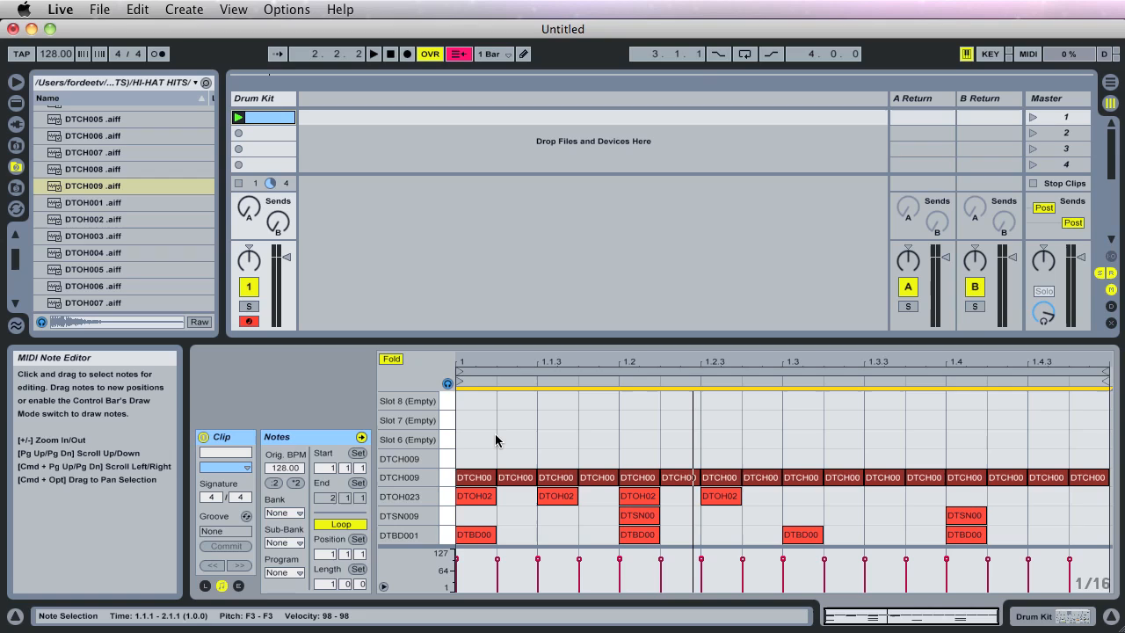
pyautogui.moveTo(489, 461)
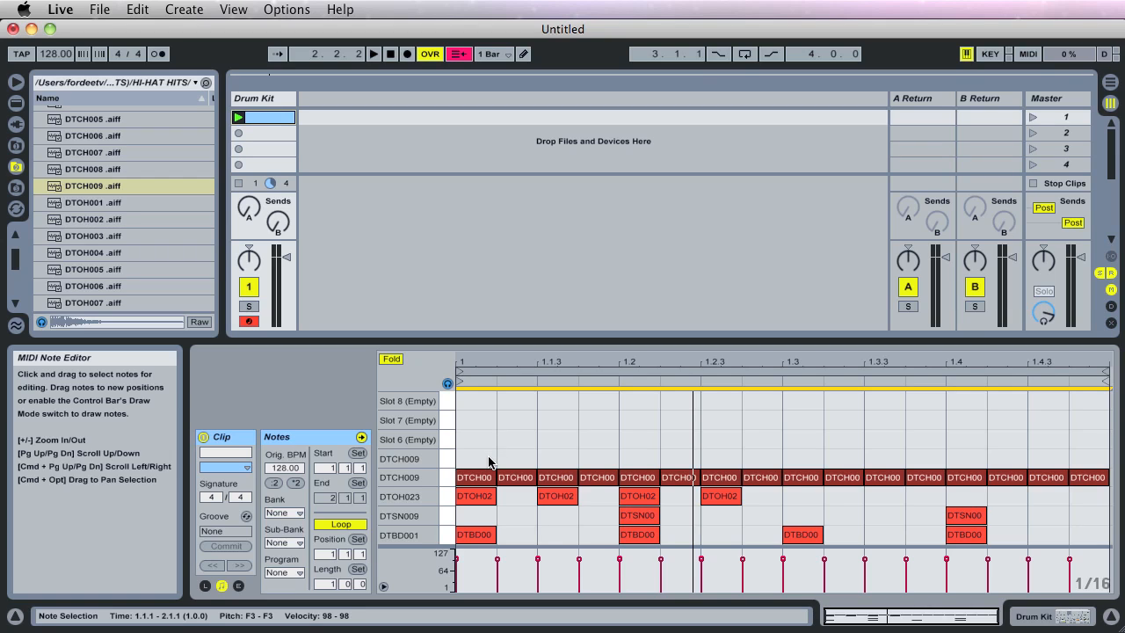
pyautogui.moveTo(486, 466)
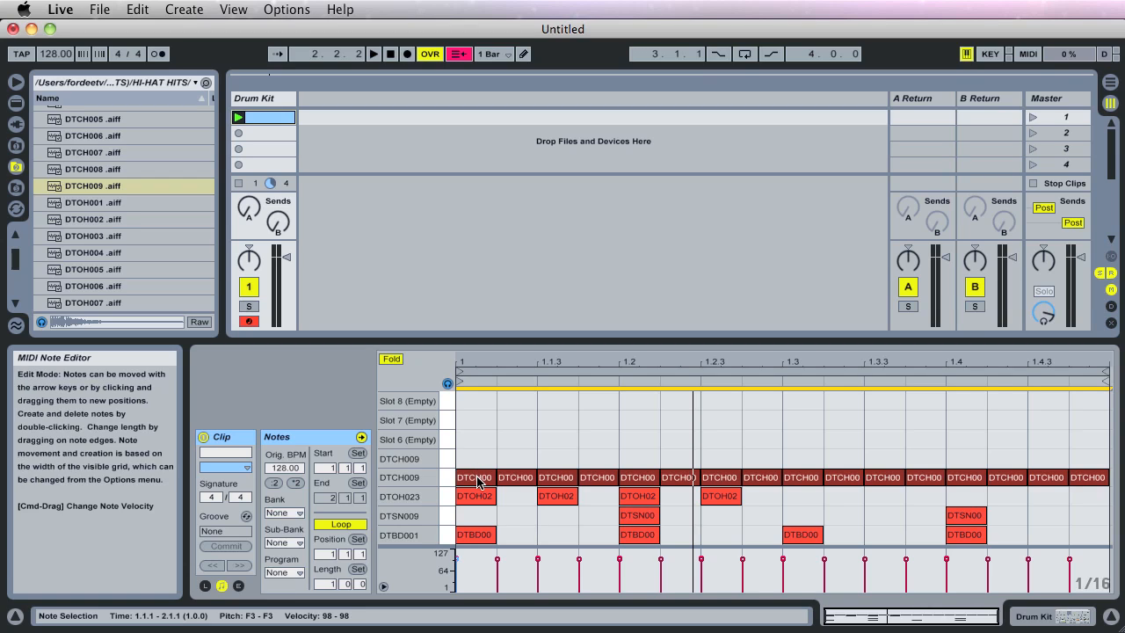
# Step: Move the offbeat hi-hat sixteenths to a second row, remove the on-beat duplicates, and audition
pyautogui.click(445, 478)
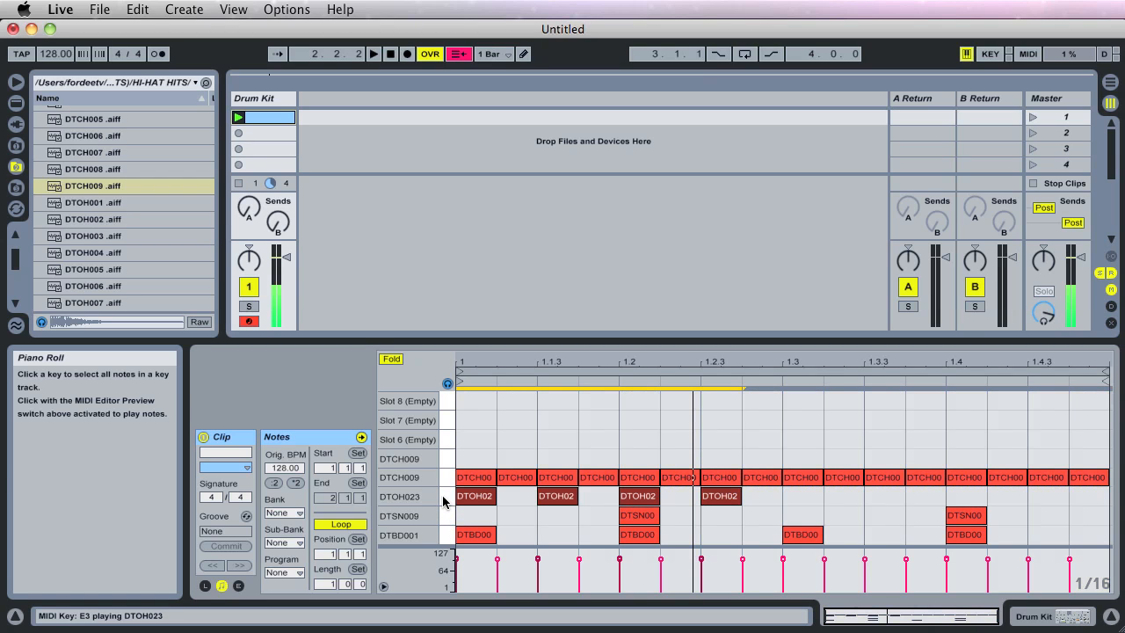
pyautogui.click(556, 496)
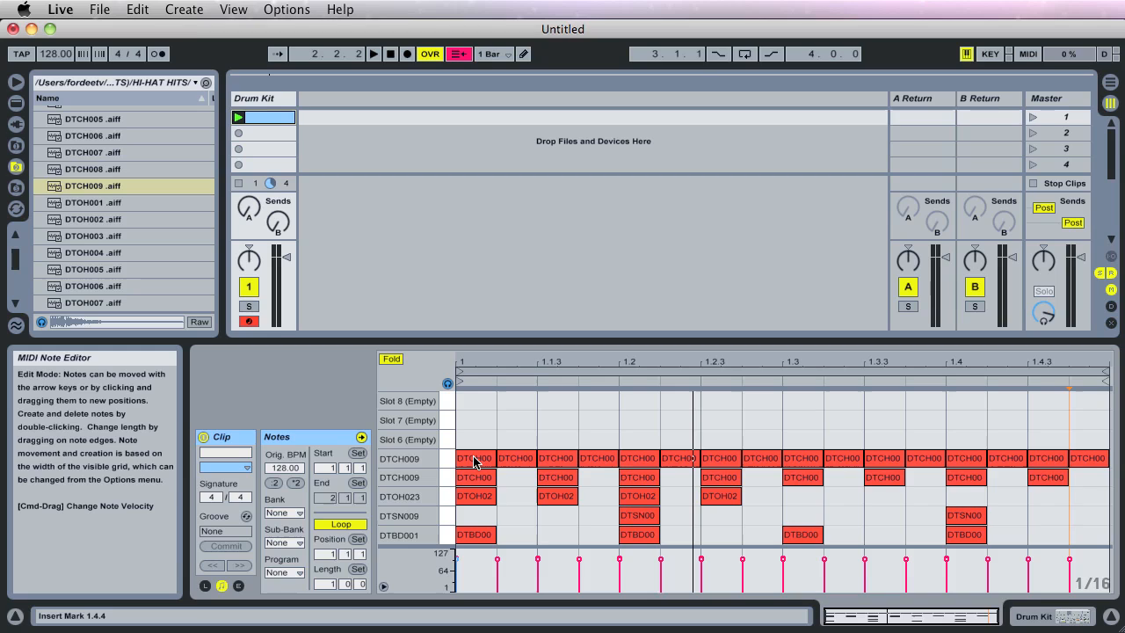
pyautogui.click(638, 458)
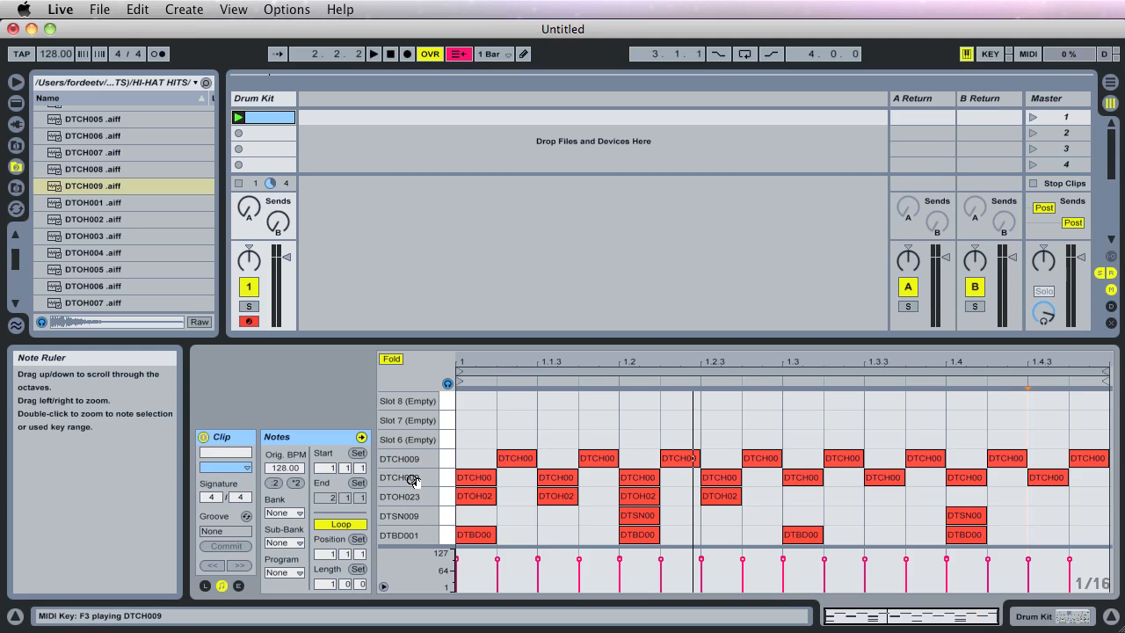
pyautogui.click(372, 54)
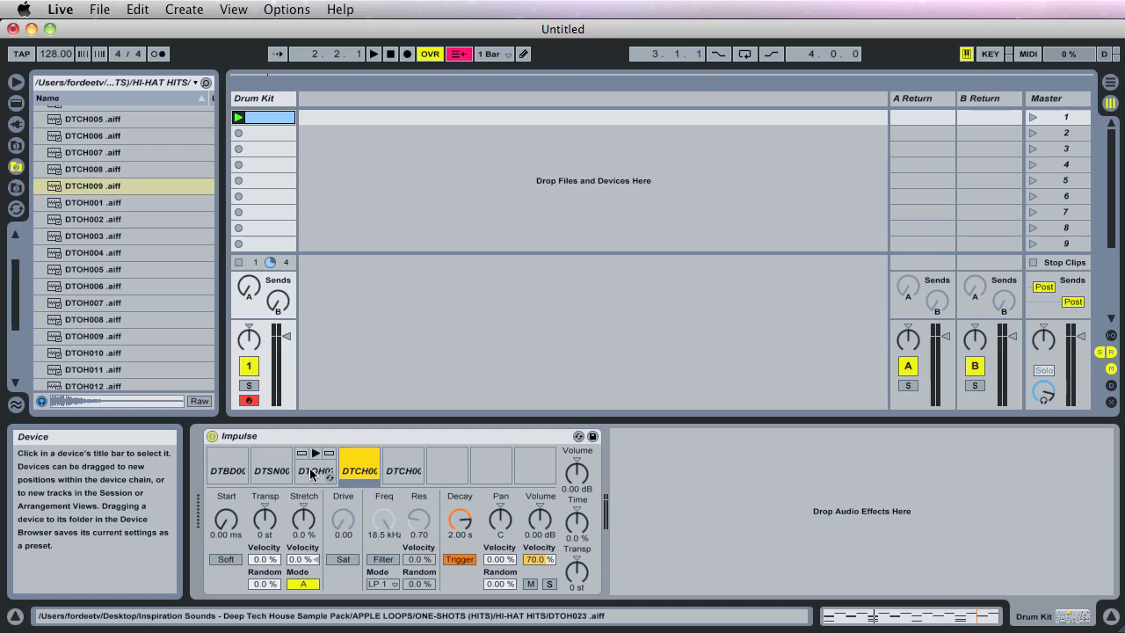
# Step: Pan Impulse slot 4 hi-hat to 29L and slot 5 to 29R at -2.86 dB
pyautogui.click(358, 452)
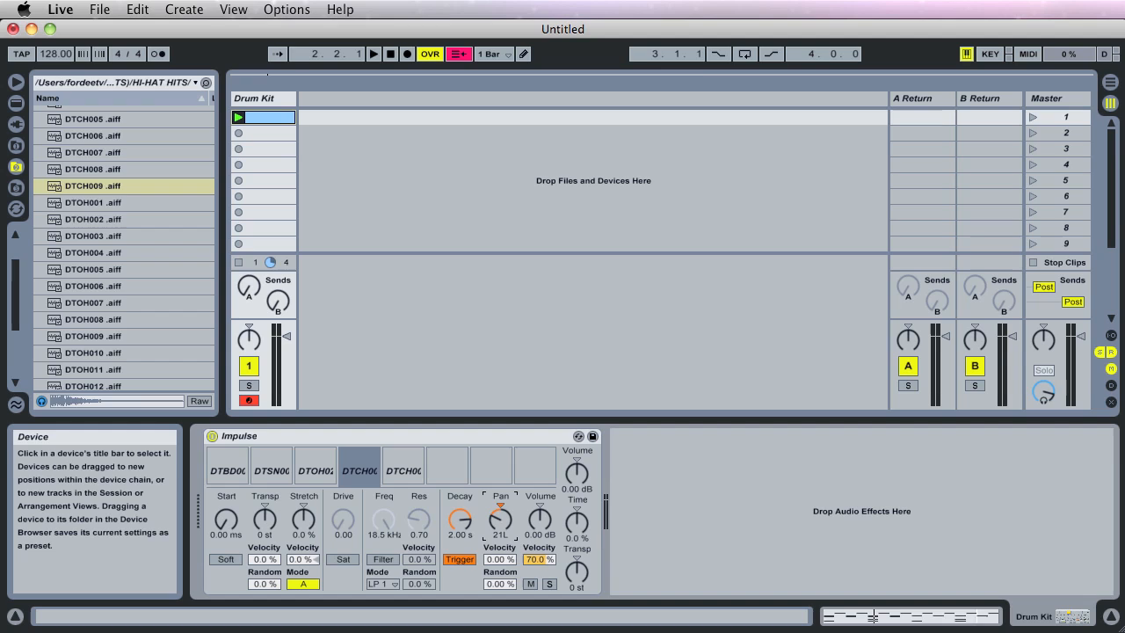
pyautogui.moveTo(499, 520); pyautogui.dragTo(500, 514)
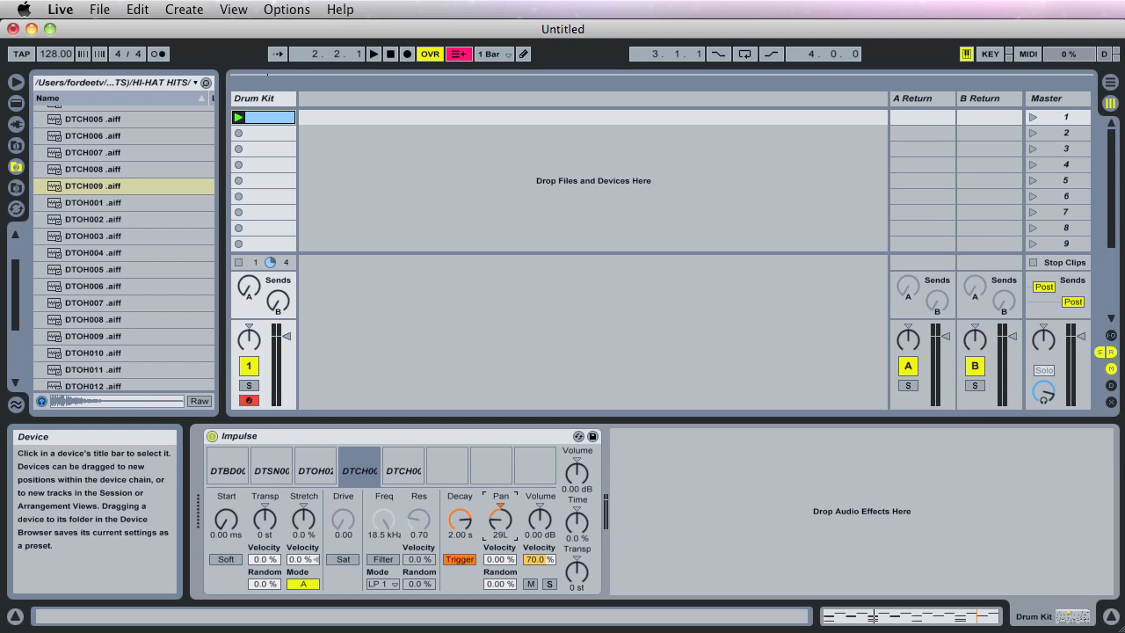
pyautogui.click(403, 470)
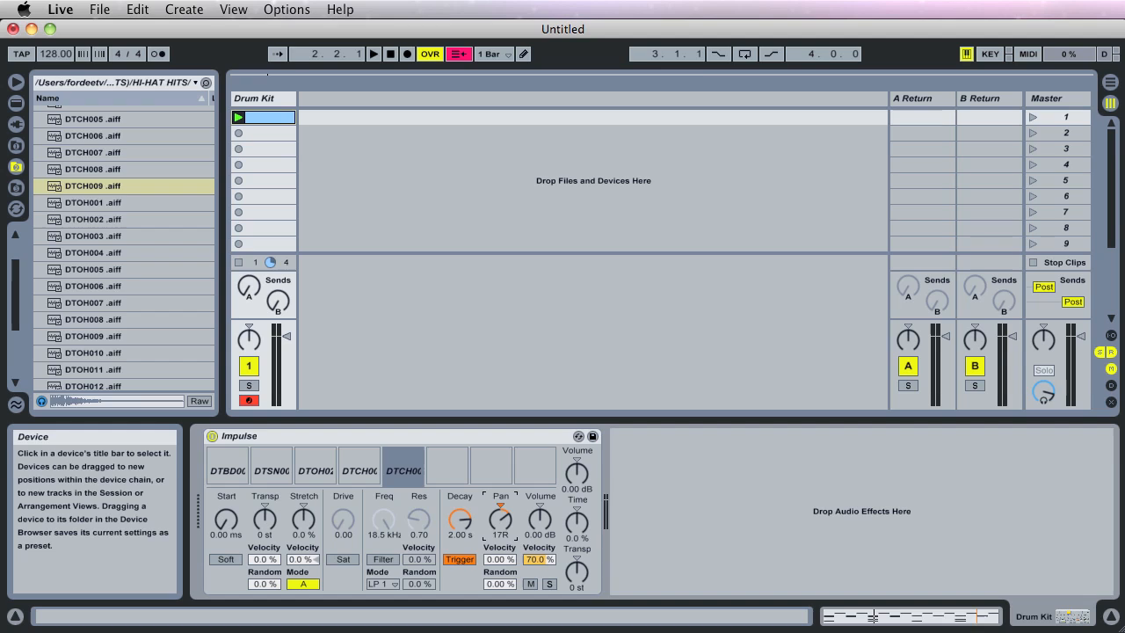
pyautogui.moveTo(500, 518); pyautogui.dragTo(500, 501)
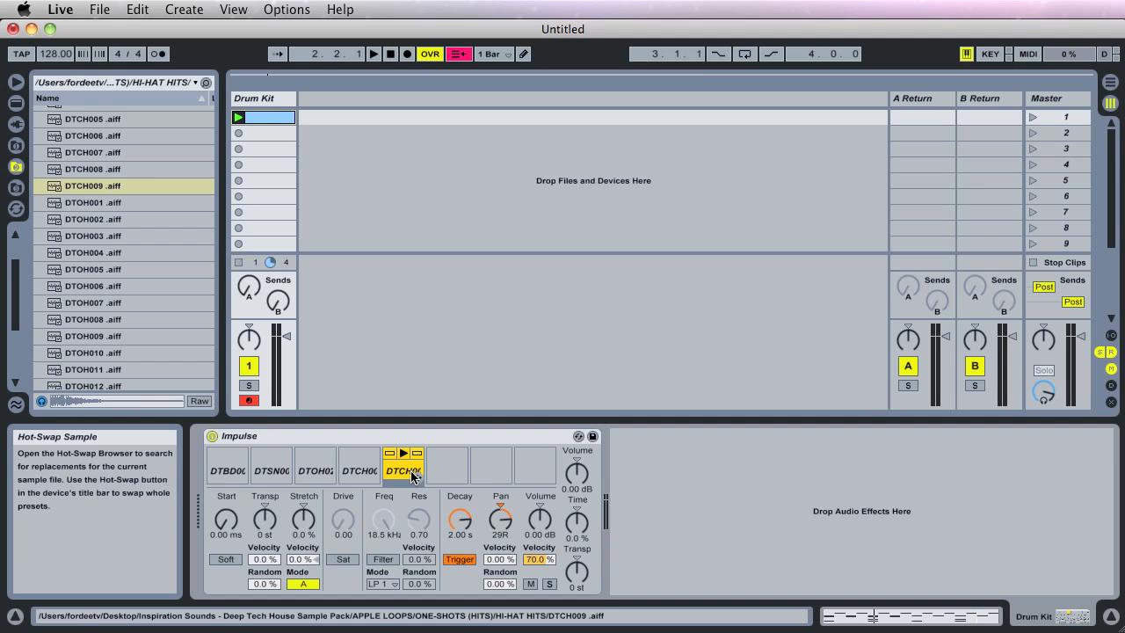
pyautogui.click(373, 54)
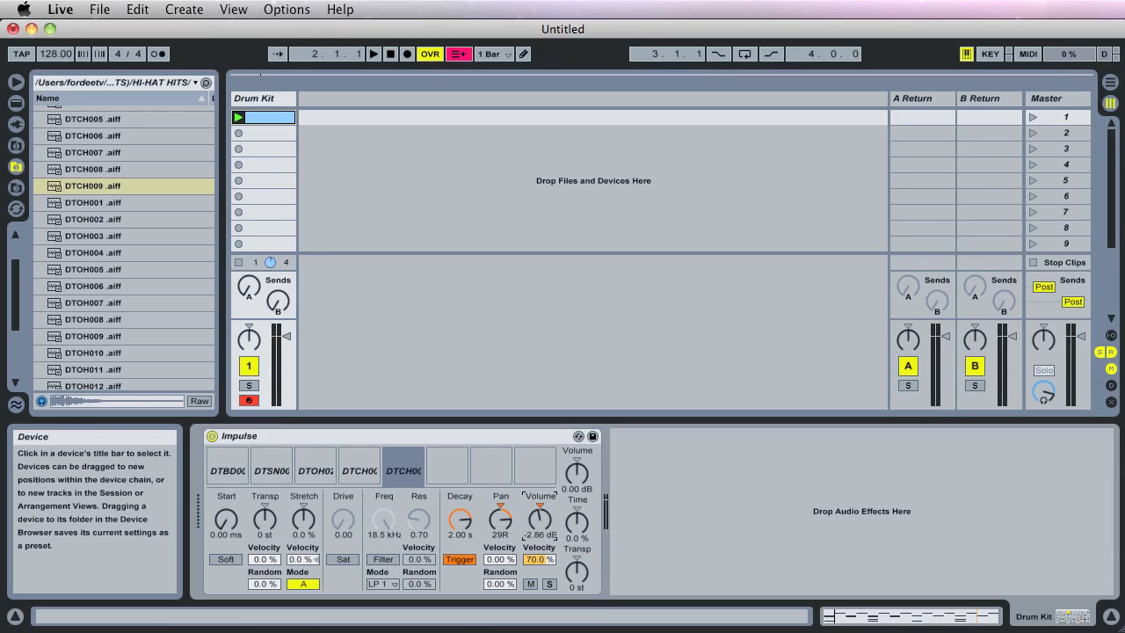
pyautogui.click(360, 471)
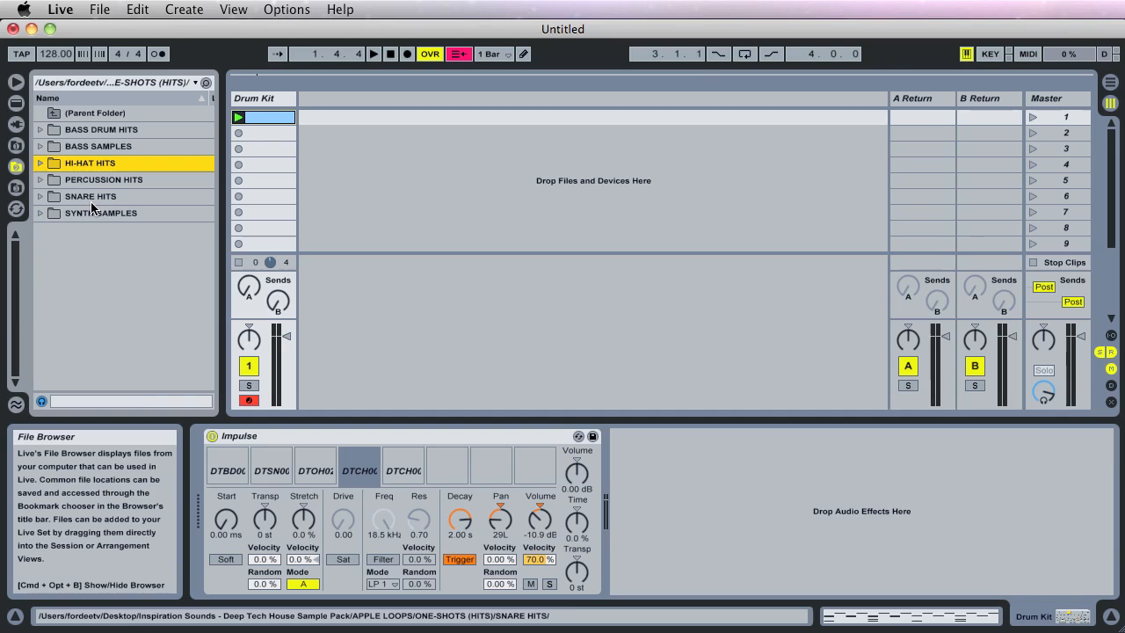
# Step: Load DTP007.aiff from the PERCUSSION HITS folder into Impulse's empty sixth slot
pyautogui.doubleClick(103, 179)
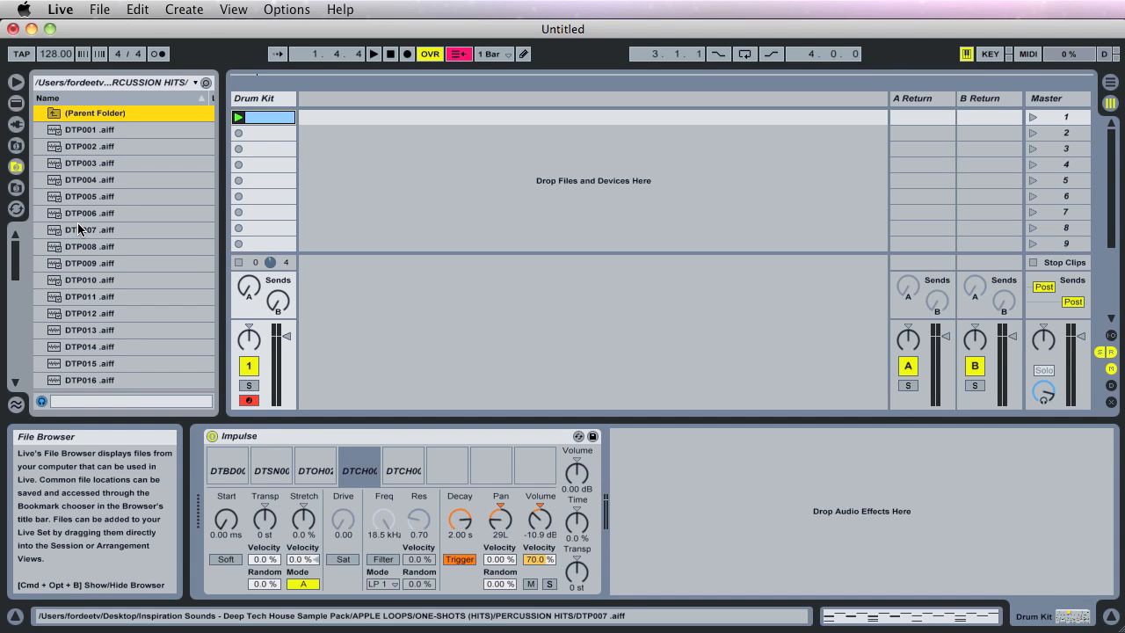
pyautogui.click(89, 230)
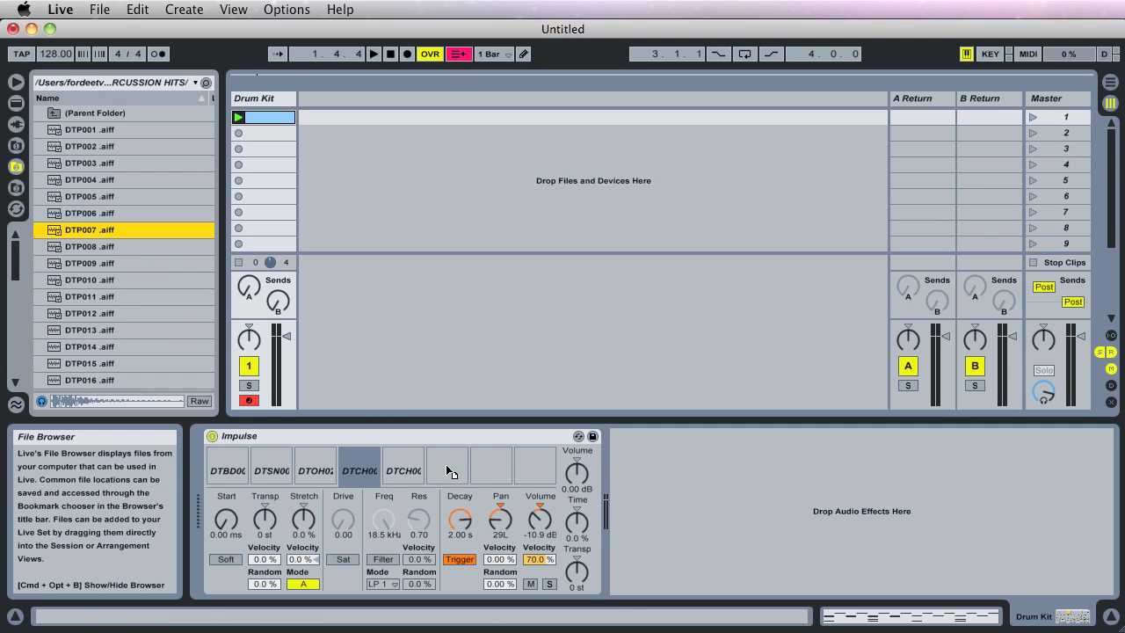
pyautogui.click(447, 464)
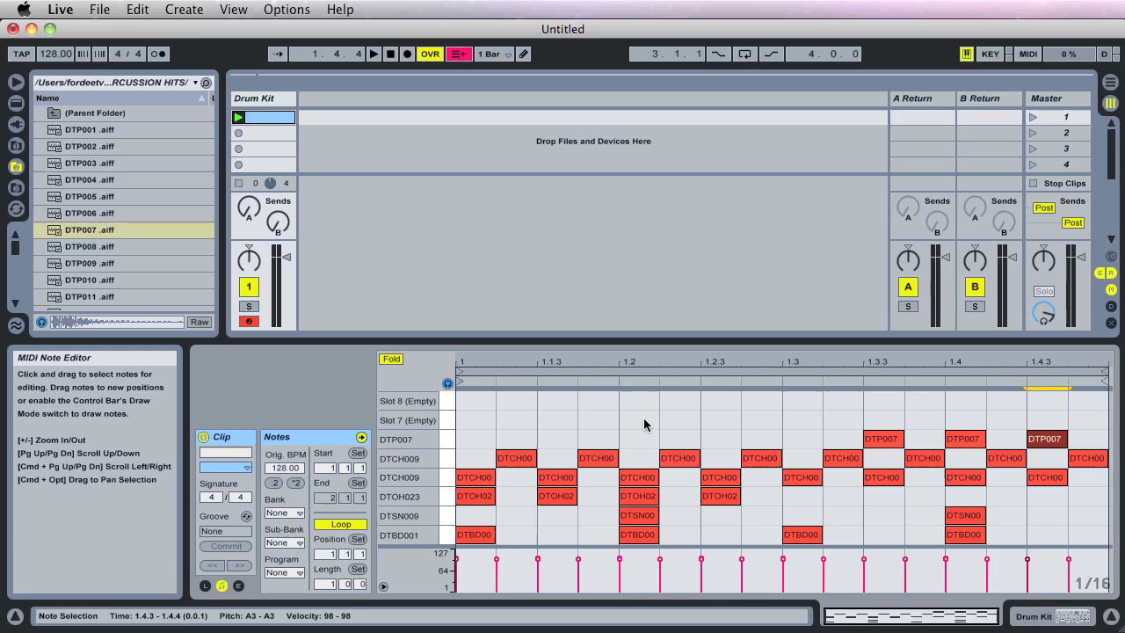
# Step: Play and stop the clip to preview the DTP007 hits at 1.3.3, 1.4 and 1.4.3
pyautogui.click(373, 54)
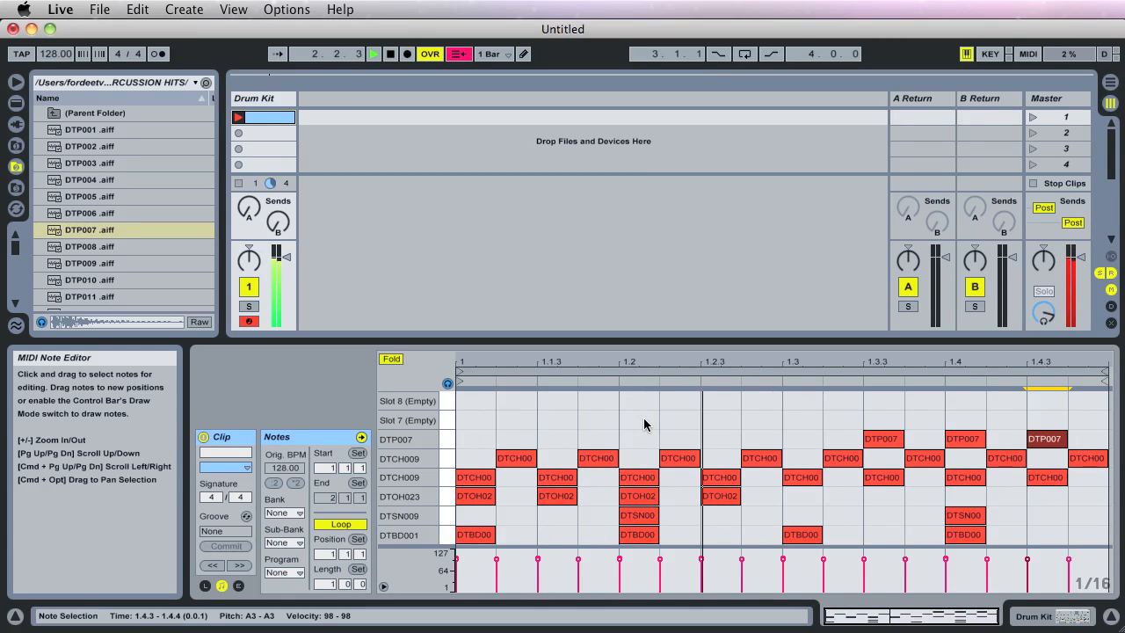
pyautogui.click(390, 54)
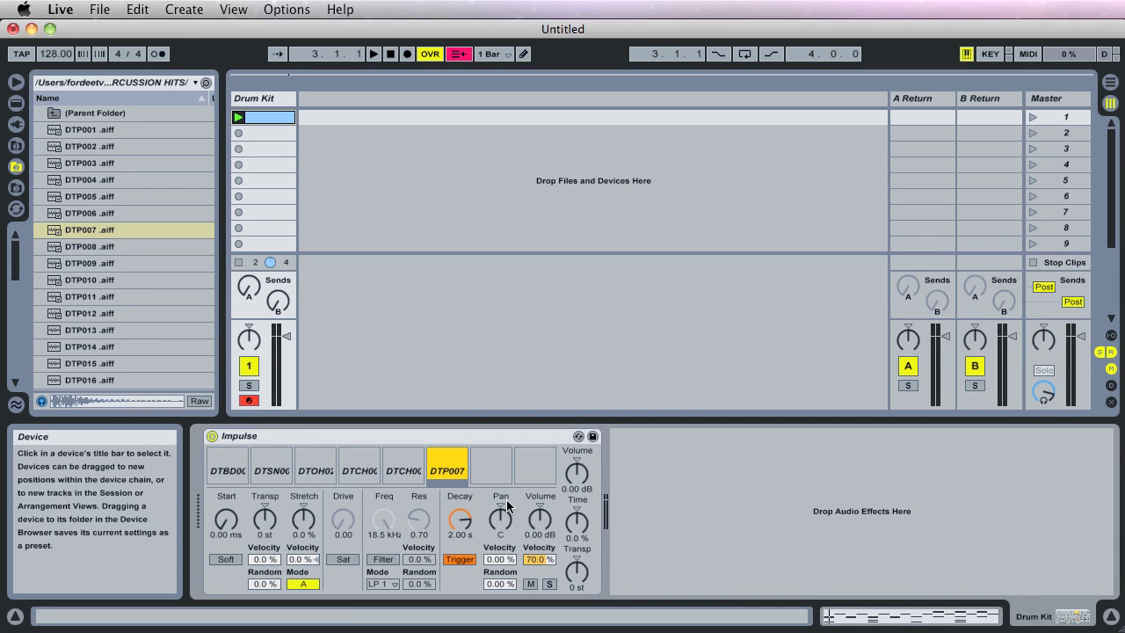
pyautogui.moveTo(528, 507)
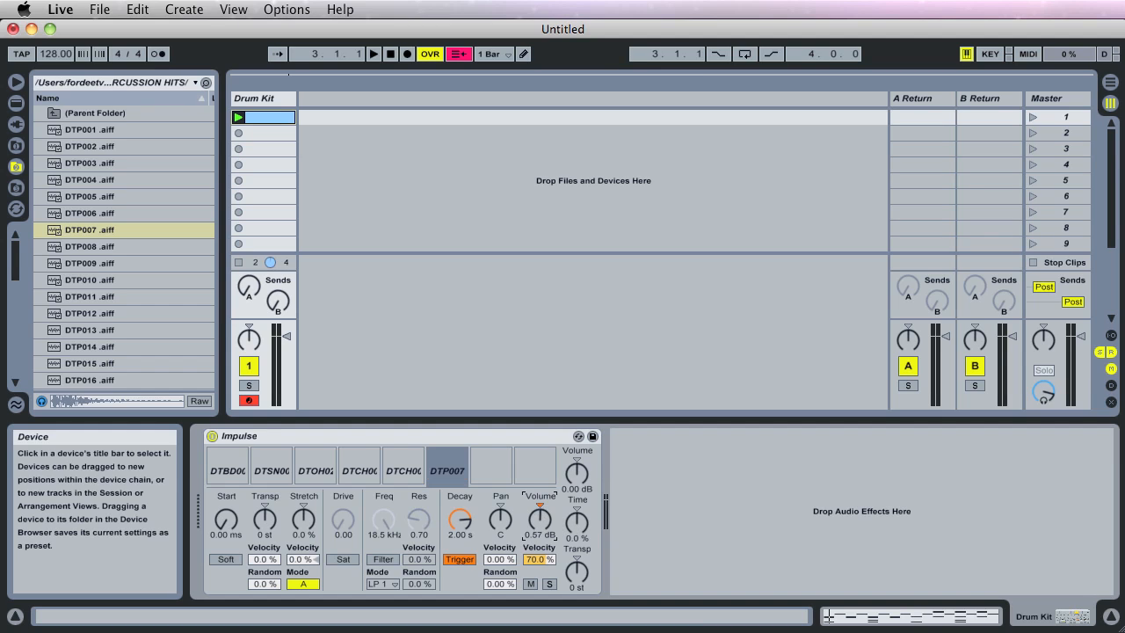
# Step: Turn the DTP007 sample down to -6.29 dB and Impulse's global volume to -9.71 dB
pyautogui.moveTo(539, 519); pyautogui.dragTo(539, 515)
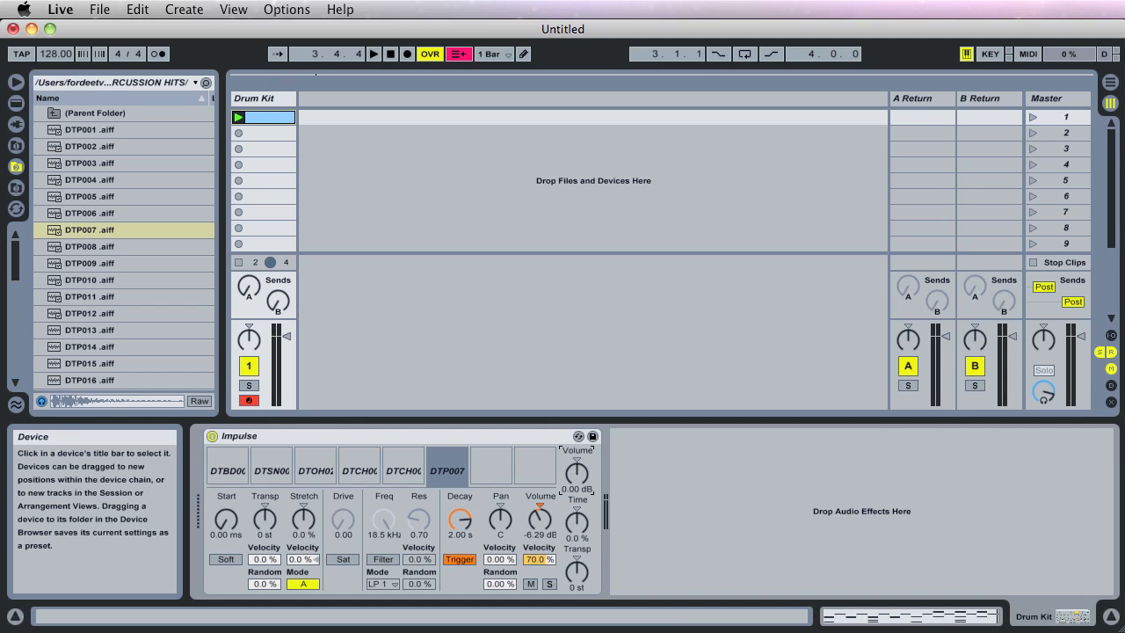
pyautogui.moveTo(577, 474); pyautogui.dragTo(578, 488)
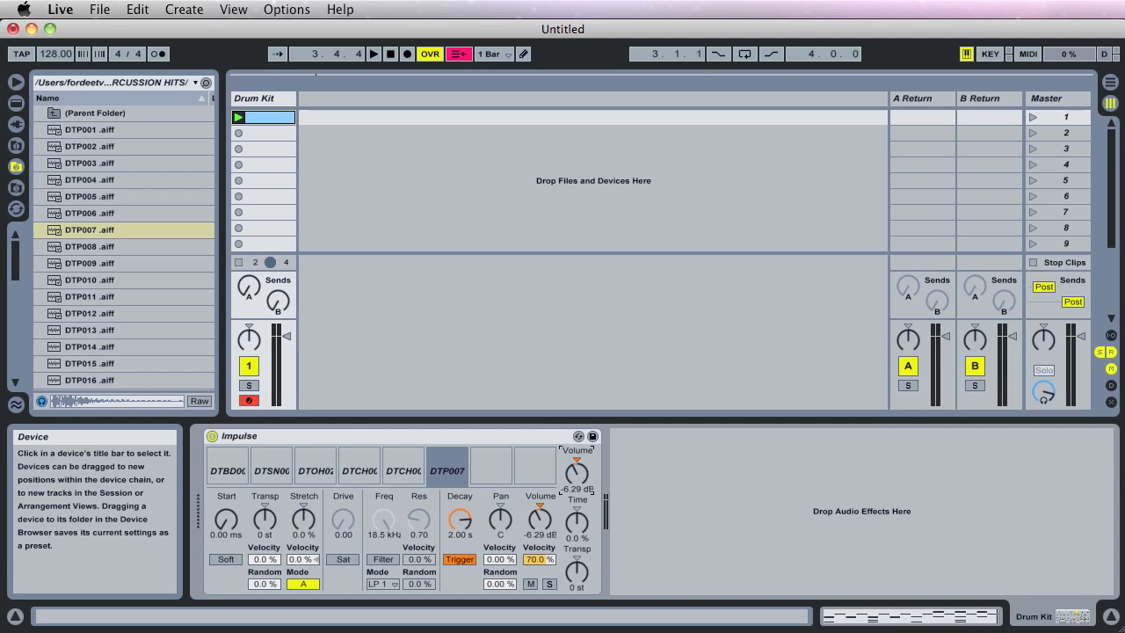
pyautogui.moveTo(577, 475); pyautogui.dragTo(577, 492)
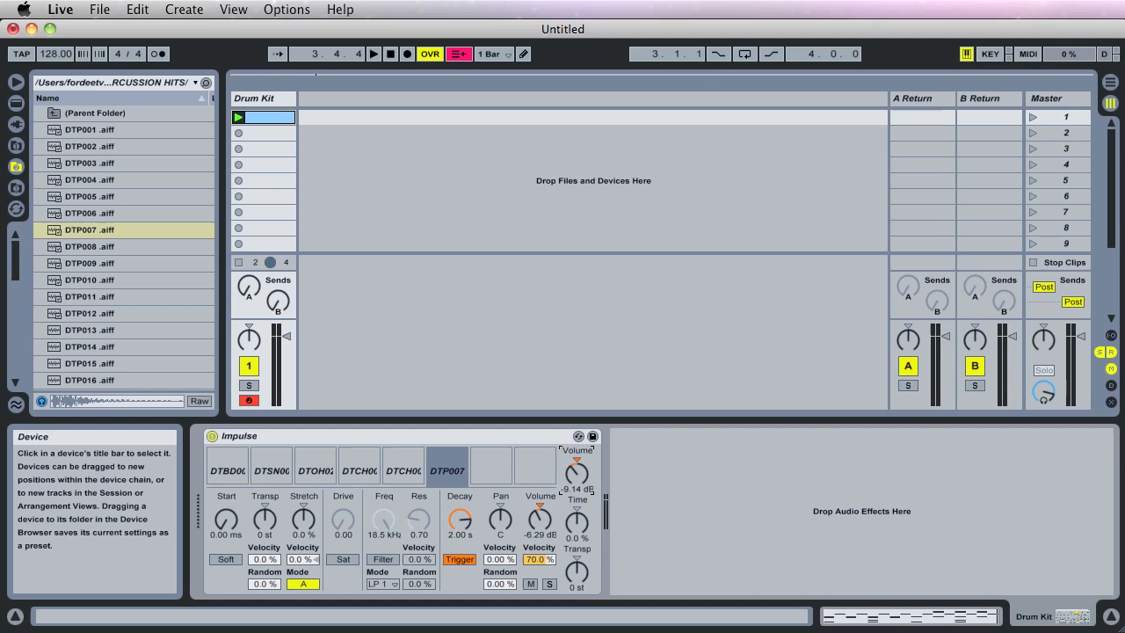
pyautogui.moveTo(577, 490); pyautogui.dragTo(576, 497)
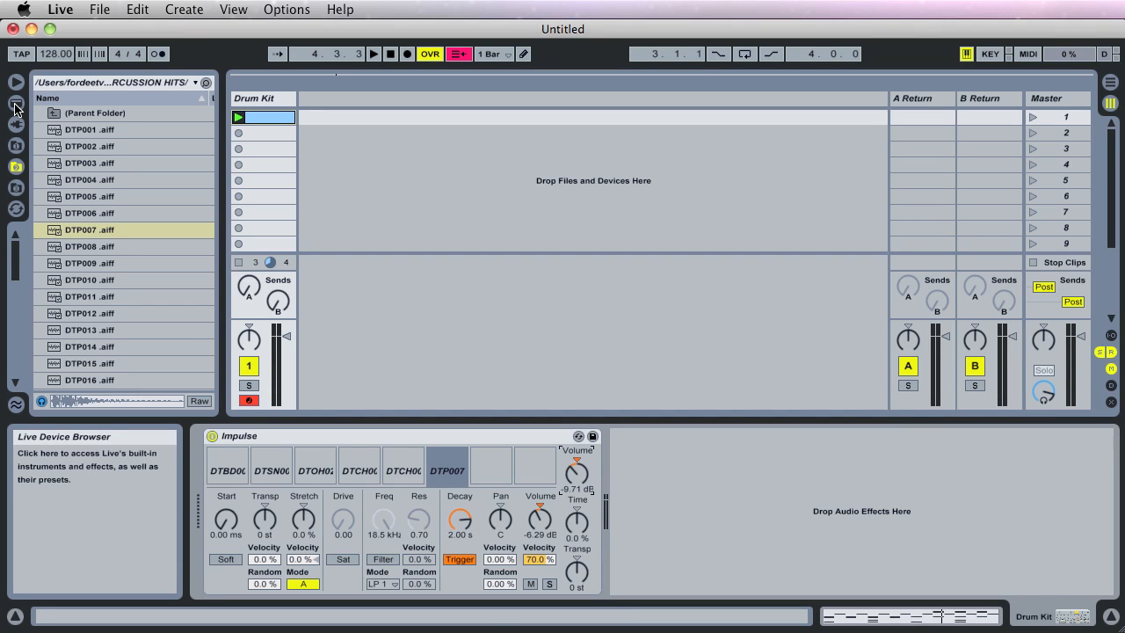
# Step: Insert Compressor from the Device Browser's Audio Effects after Impulse on the Drum Kit track
pyautogui.click(16, 106)
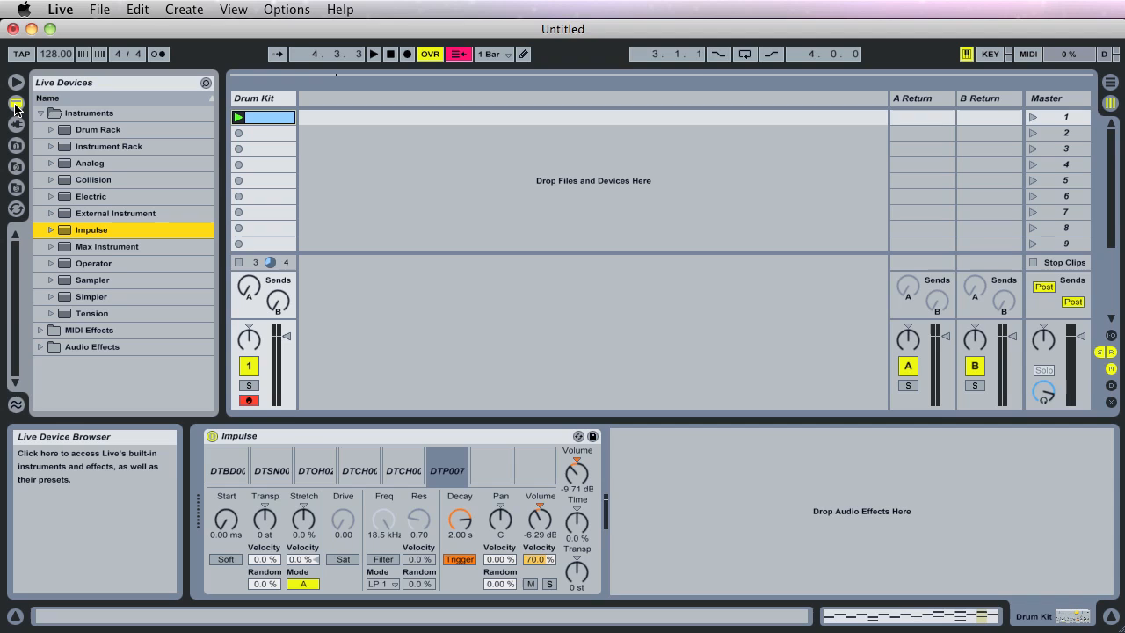
pyautogui.moveTo(72, 196)
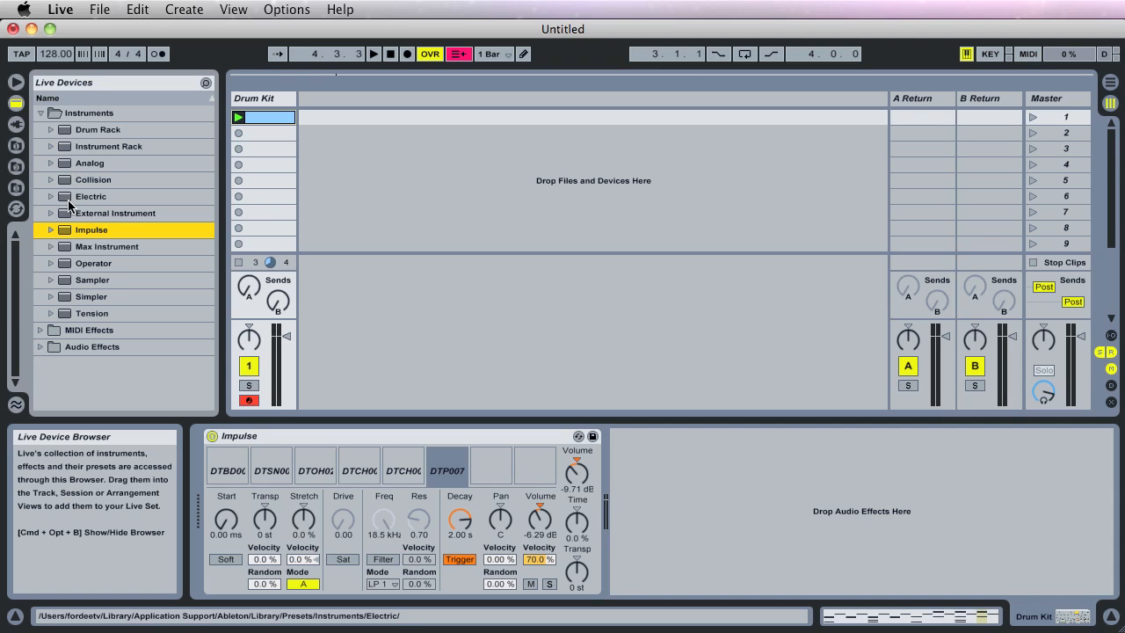
pyautogui.click(40, 347)
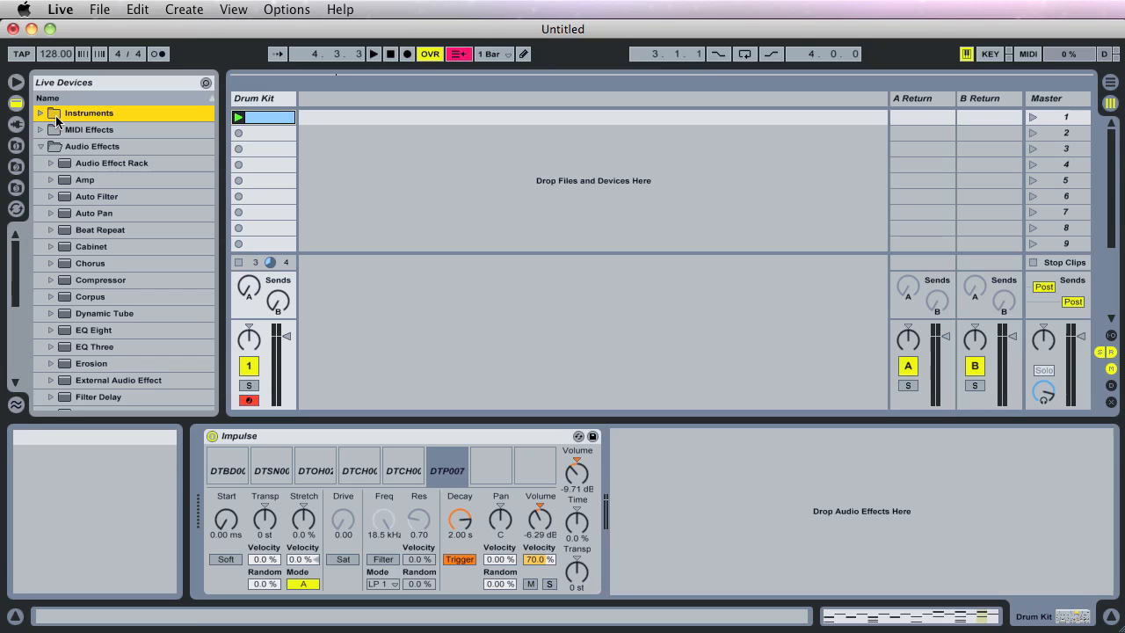
pyautogui.click(100, 280)
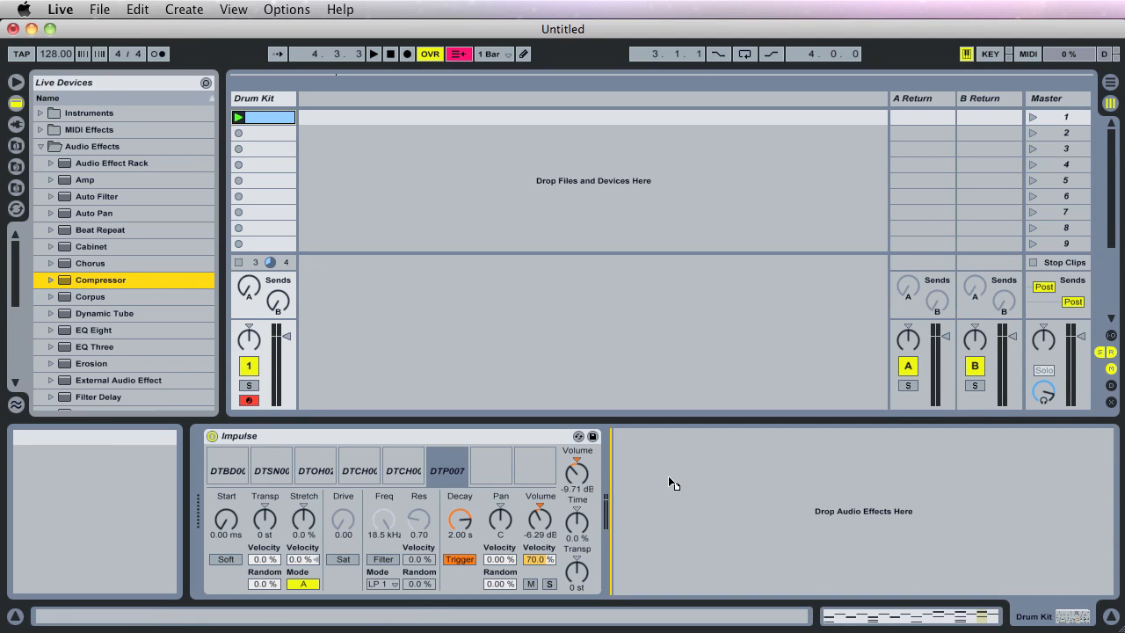
pyautogui.doubleClick(101, 280)
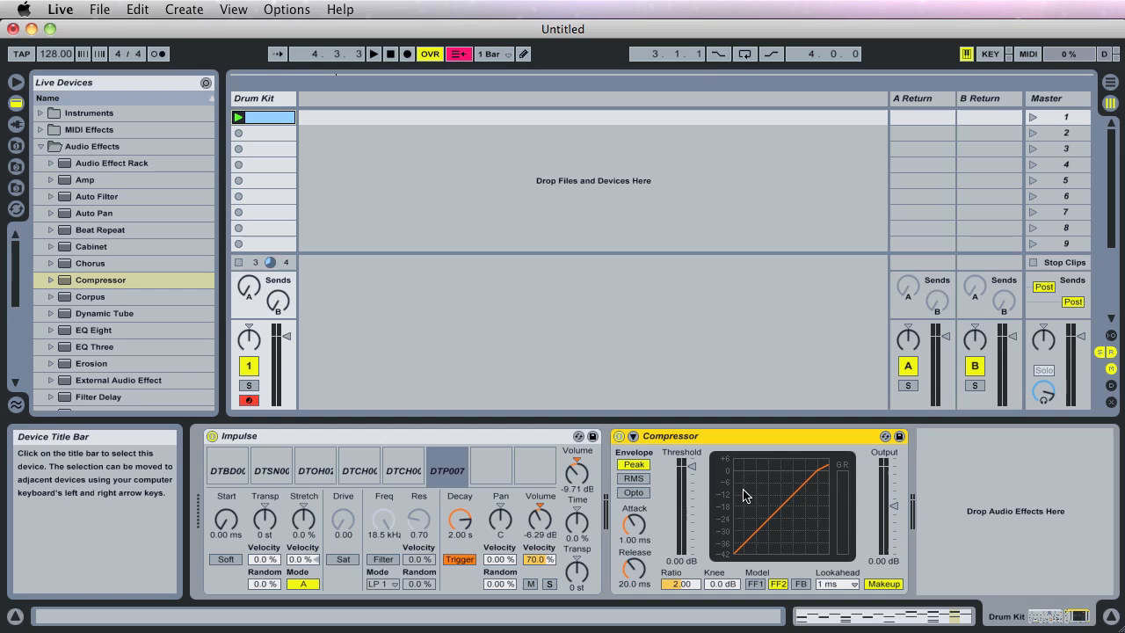
pyautogui.moveTo(672, 475)
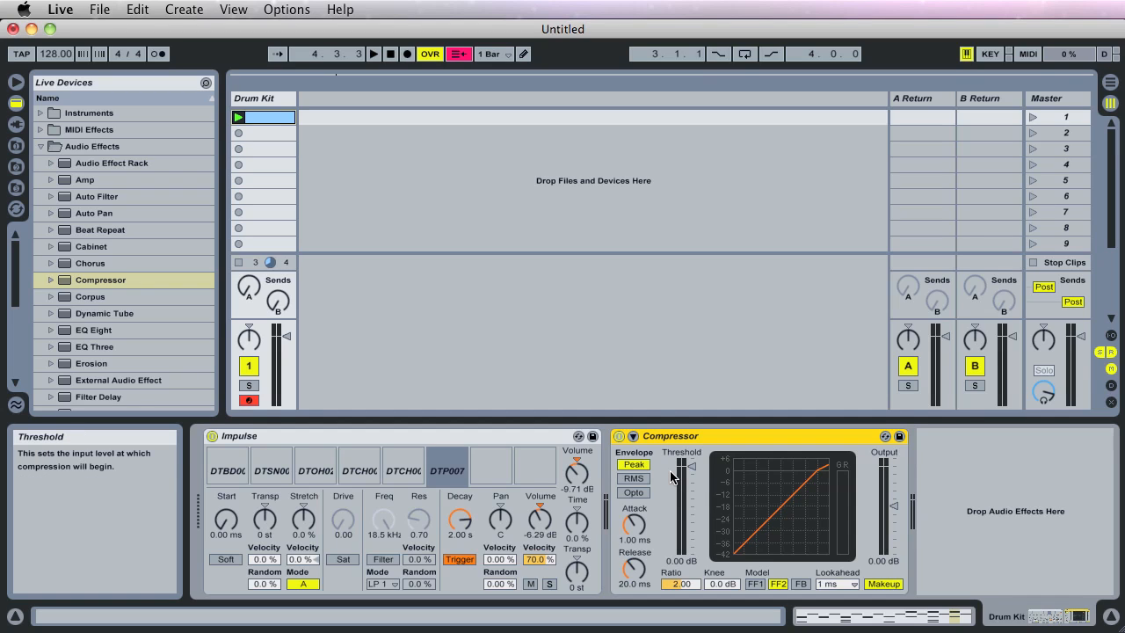
pyautogui.moveTo(670, 439)
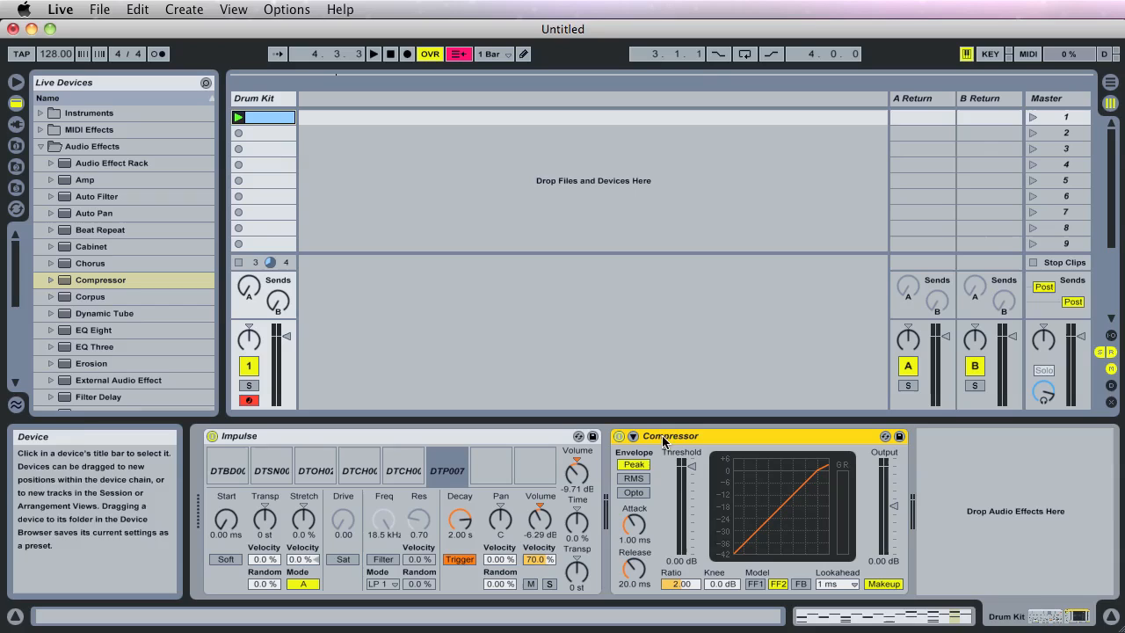
pyautogui.moveTo(681, 452)
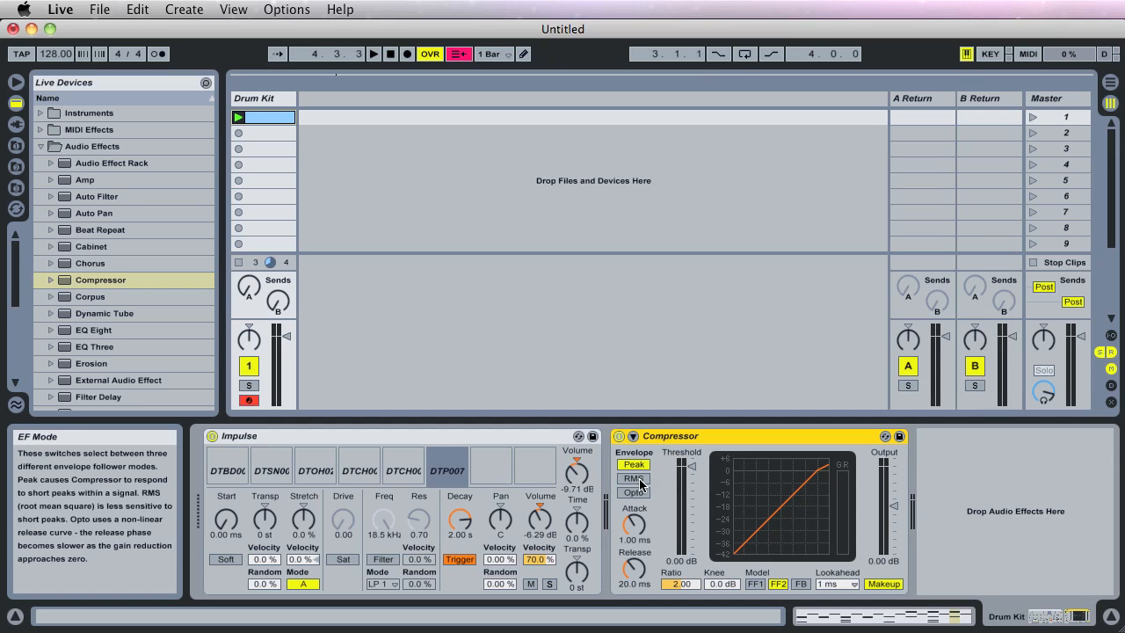
pyautogui.moveTo(632, 523)
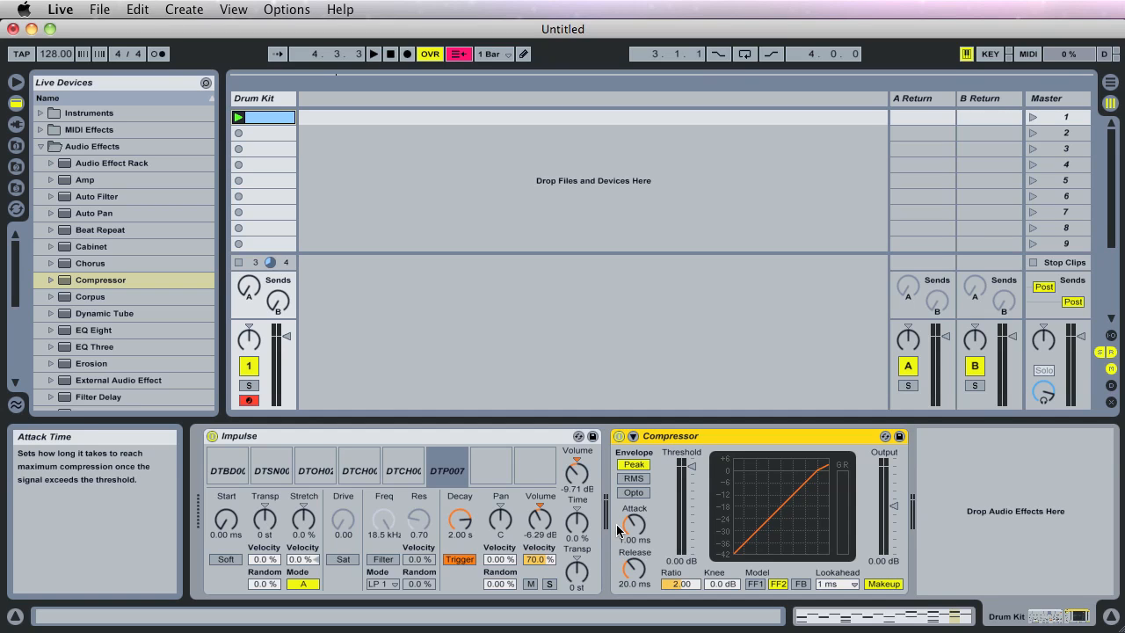
pyautogui.moveTo(631, 523)
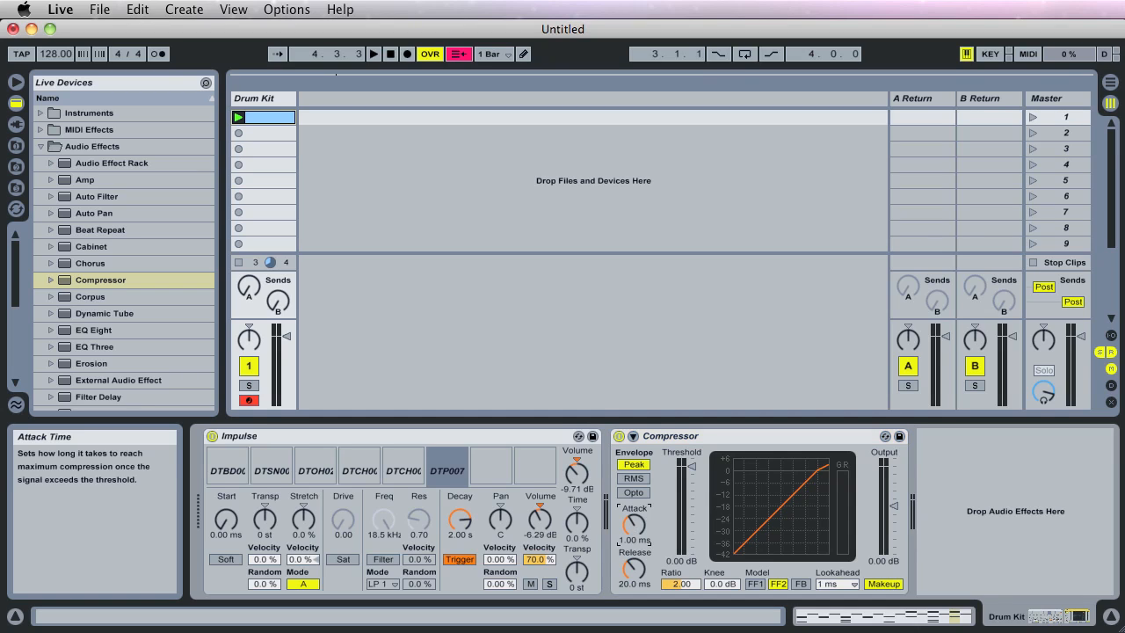
pyautogui.moveTo(631, 525)
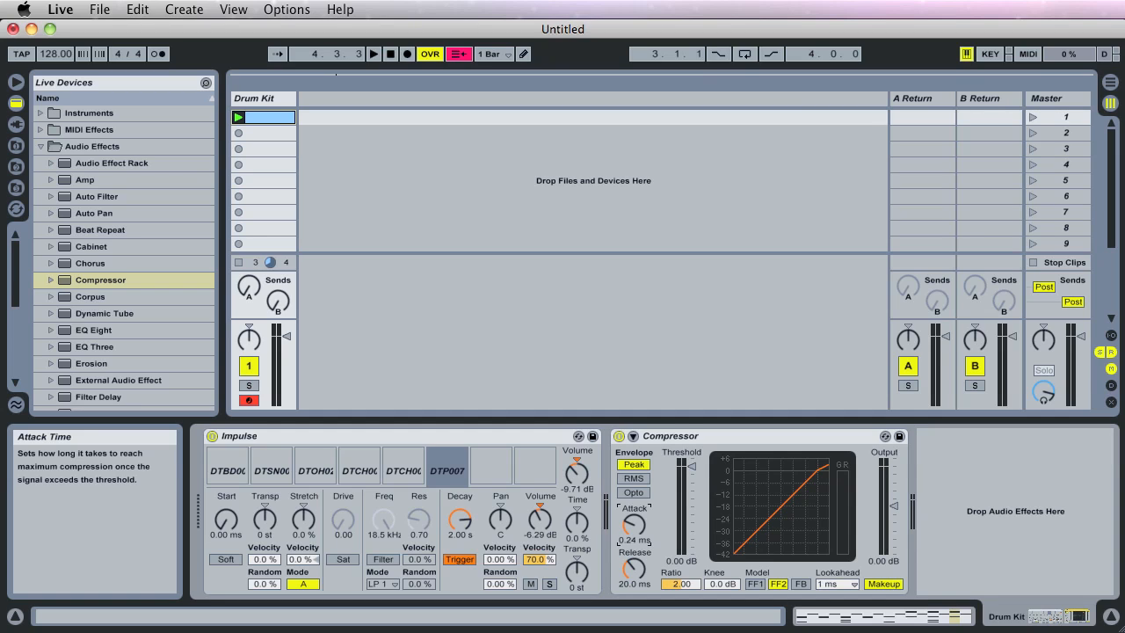
pyautogui.moveTo(634, 527)
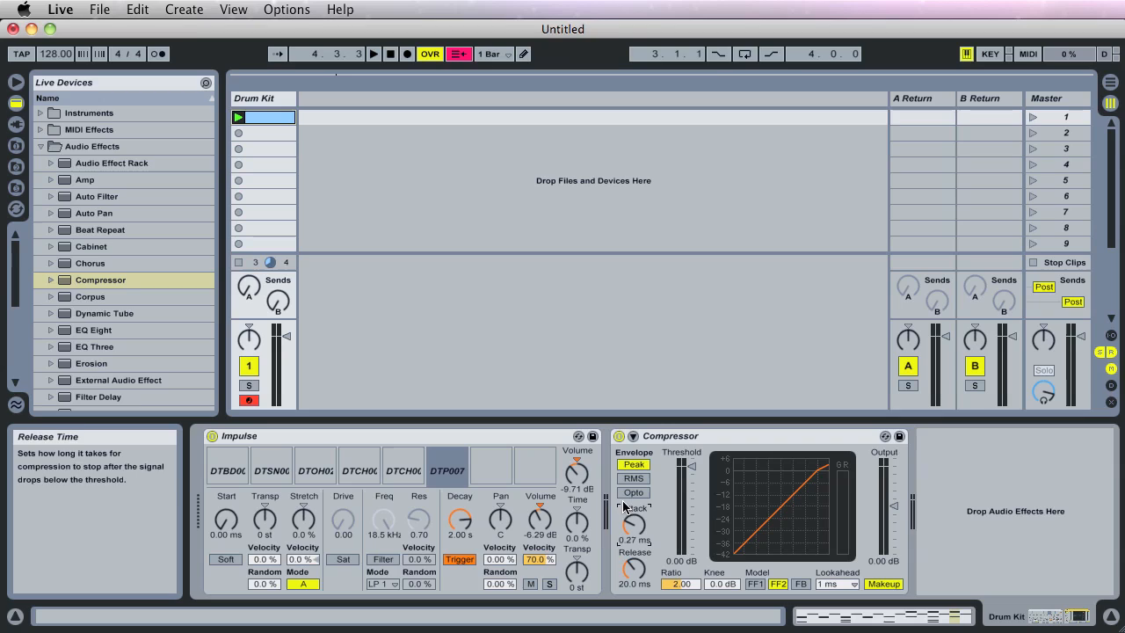
pyautogui.moveTo(626, 523)
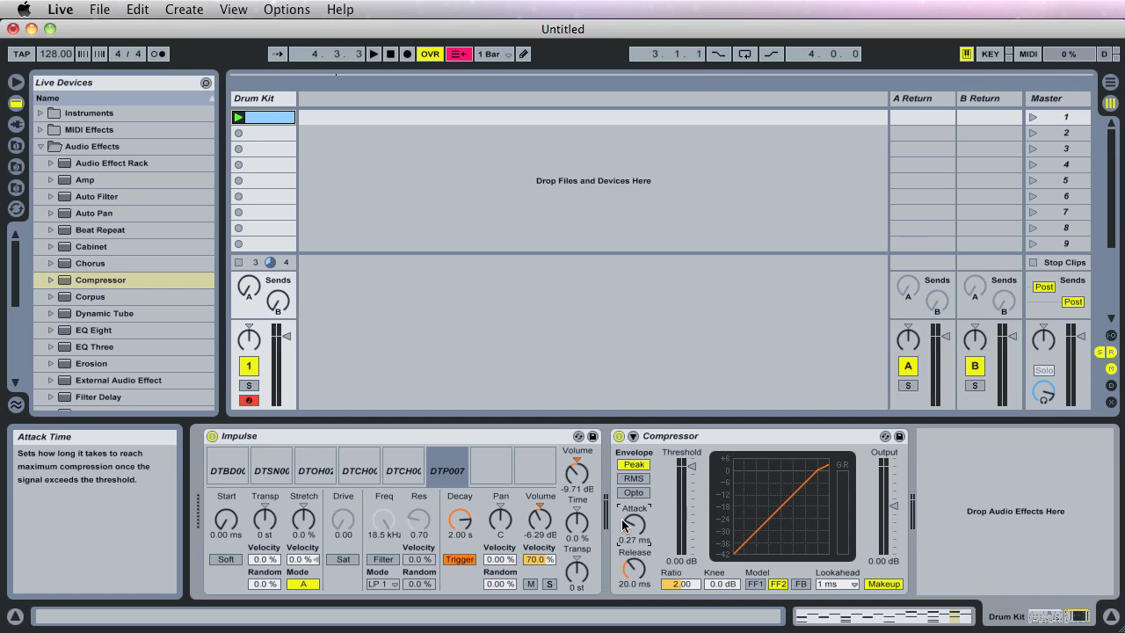
pyautogui.moveTo(633, 571)
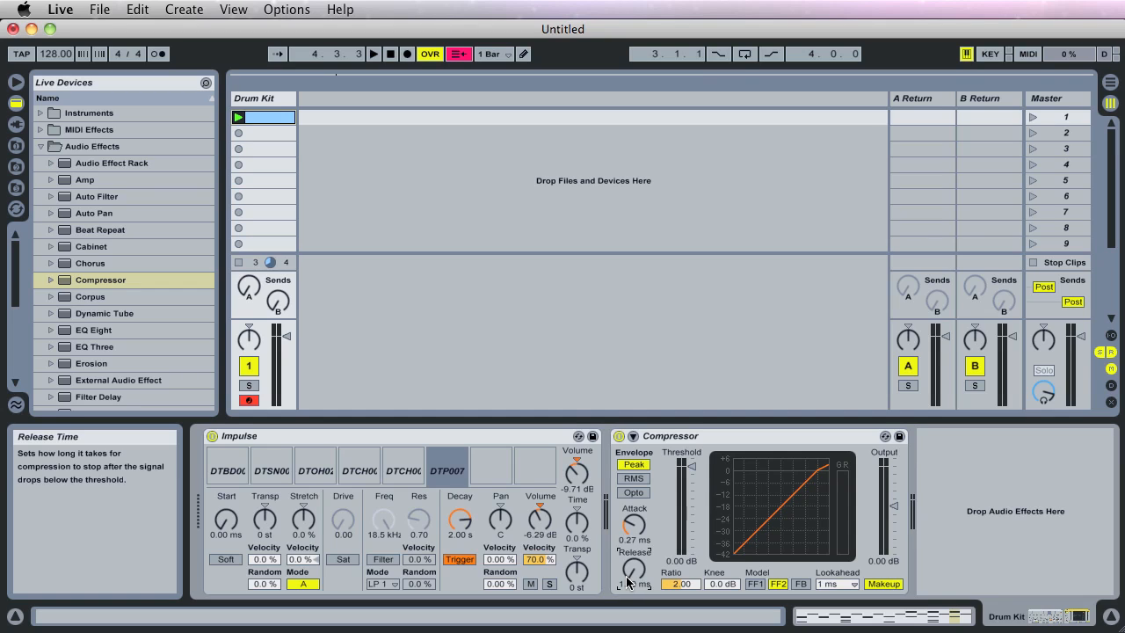
# Step: Select a Compressor control after setting attack 0.27 ms and release 1 ms
pyautogui.click(677, 584)
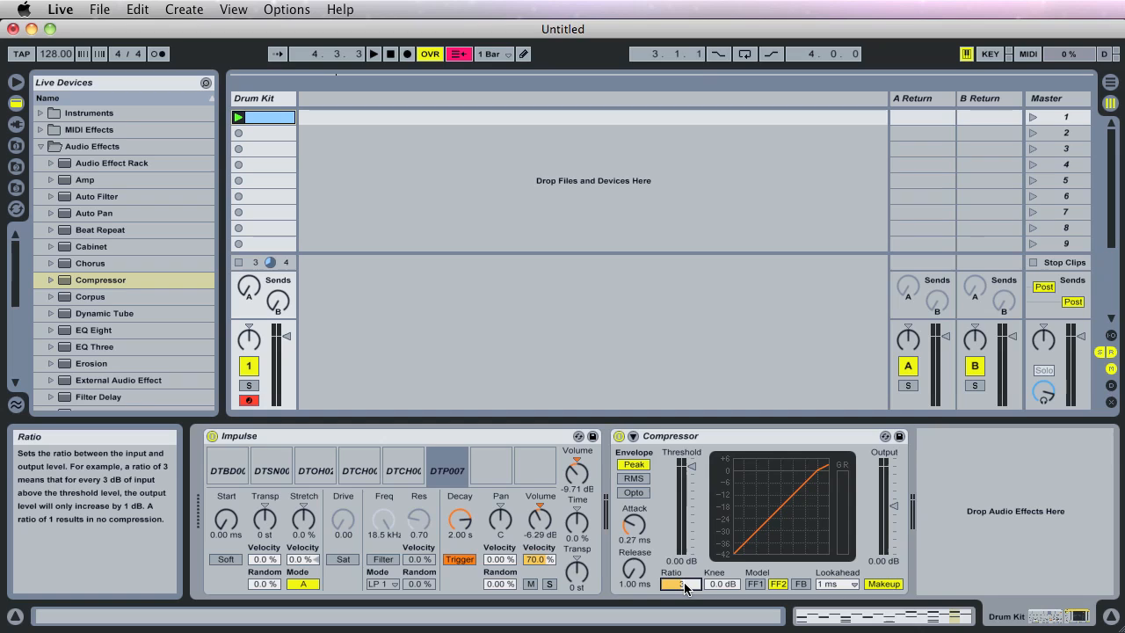
# Step: Begin editing the Compressor's Ratio value, currently 2.00, to change it to 3
pyautogui.click(679, 583)
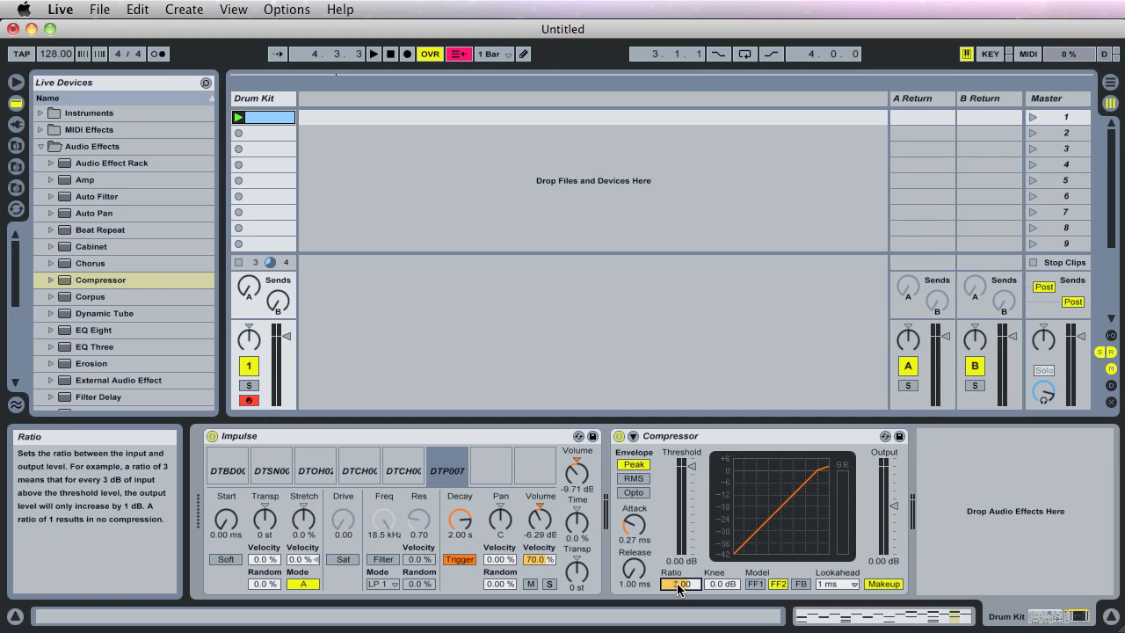
pyautogui.moveTo(690, 474)
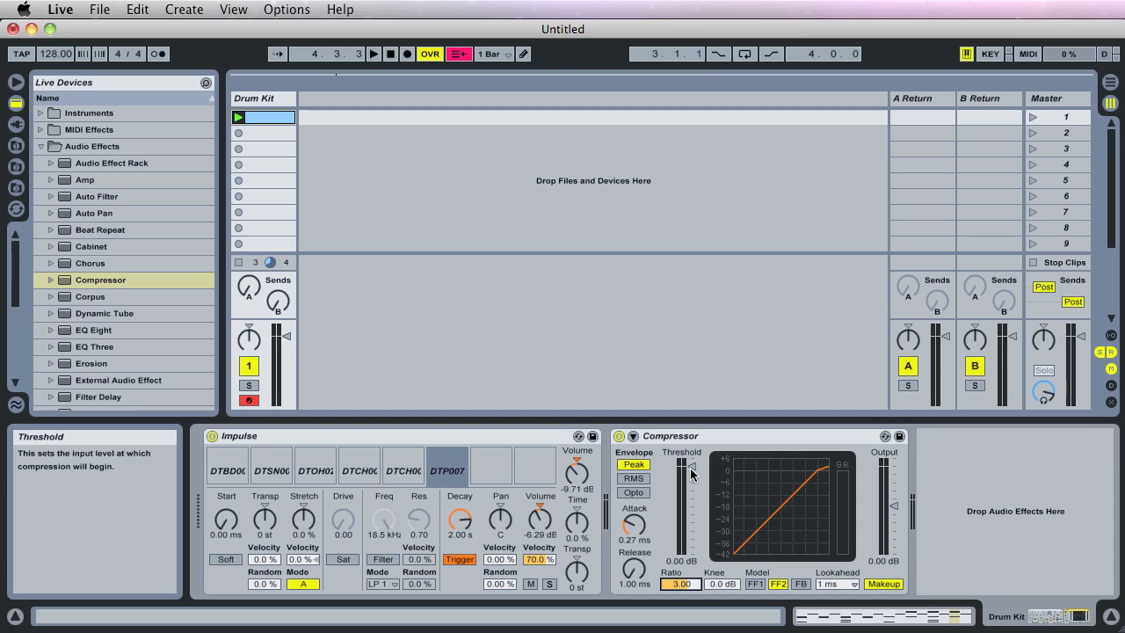
pyautogui.moveTo(697, 489)
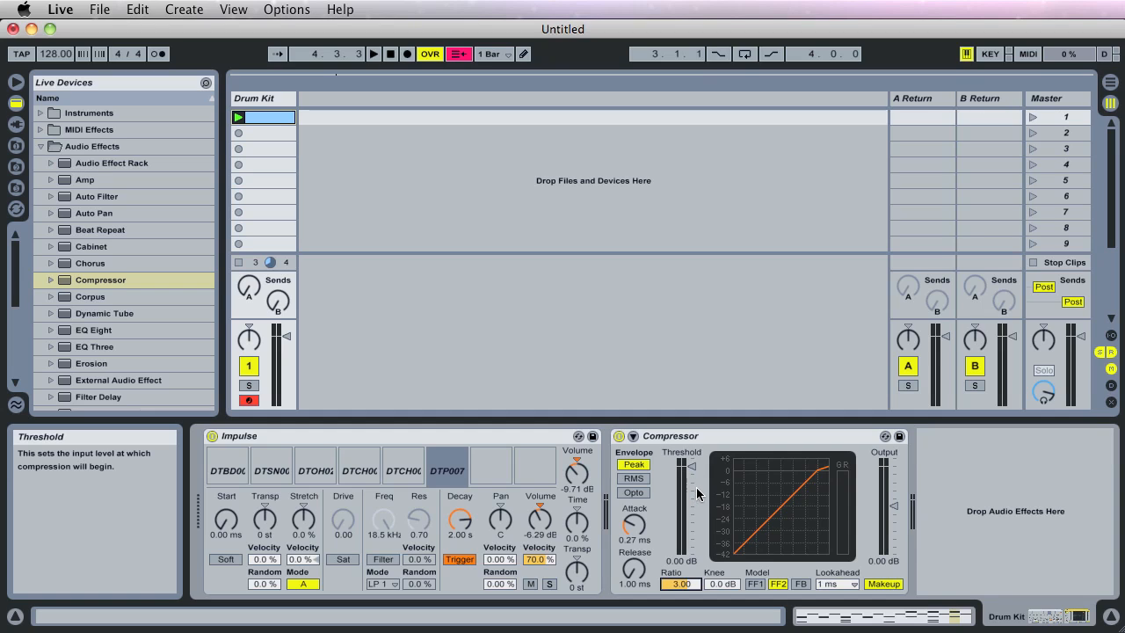
pyautogui.moveTo(844, 491)
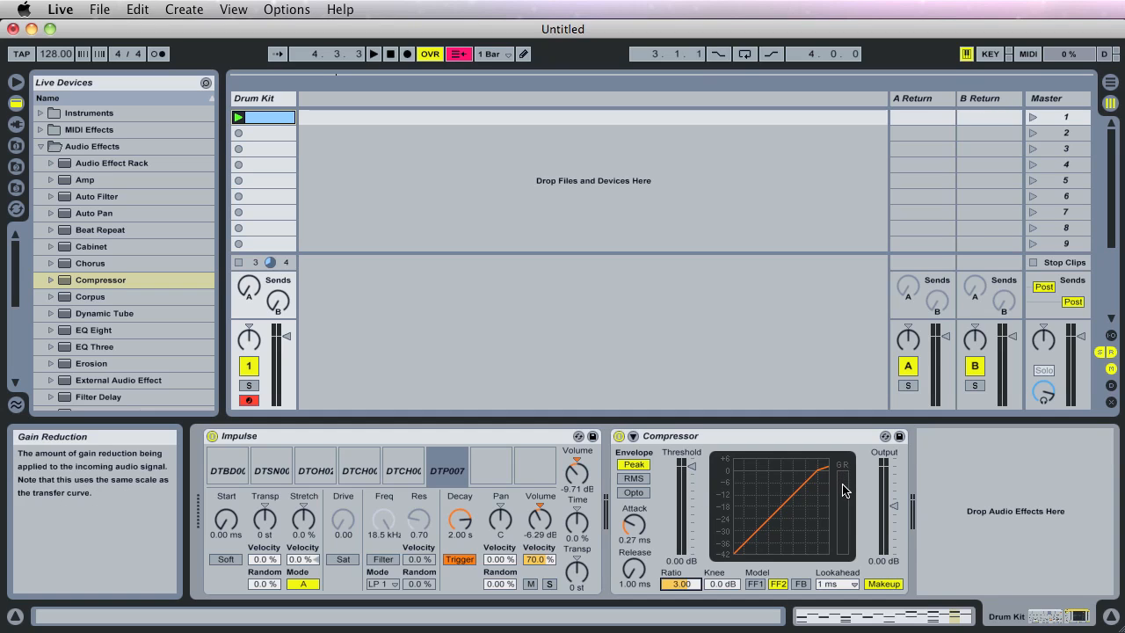
pyautogui.moveTo(842, 491)
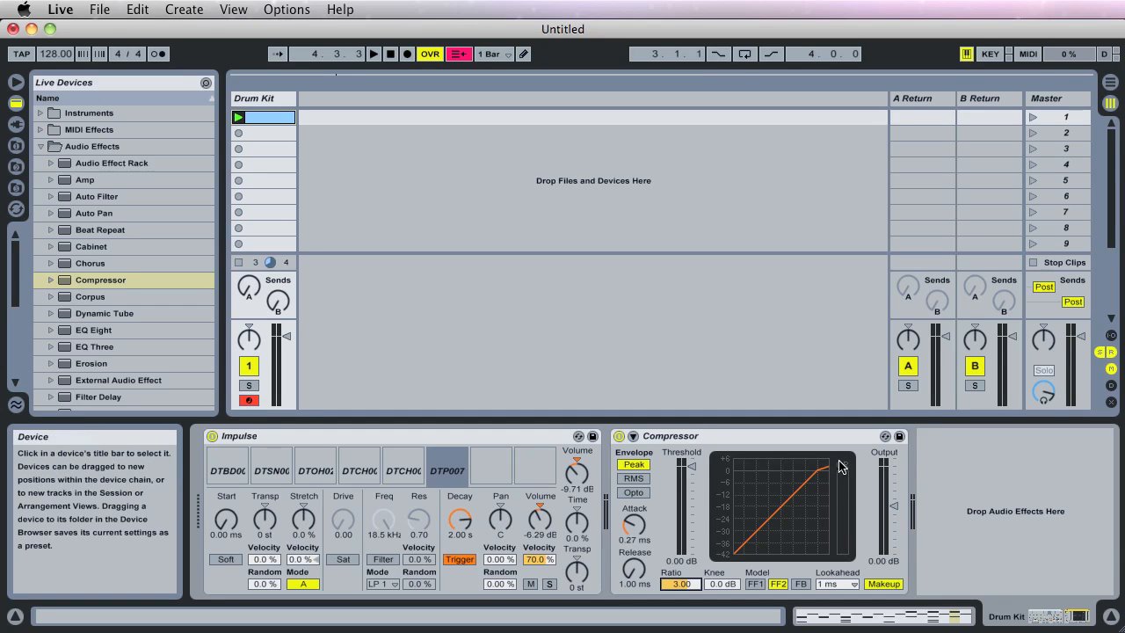
pyautogui.moveTo(688, 475)
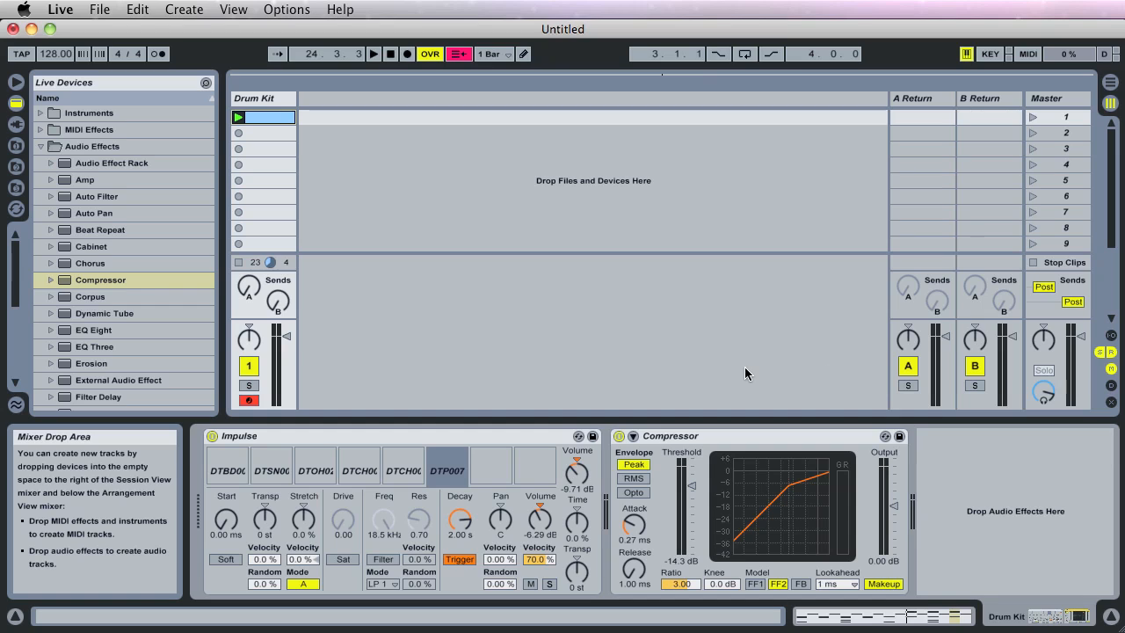
pyautogui.moveTo(381, 370)
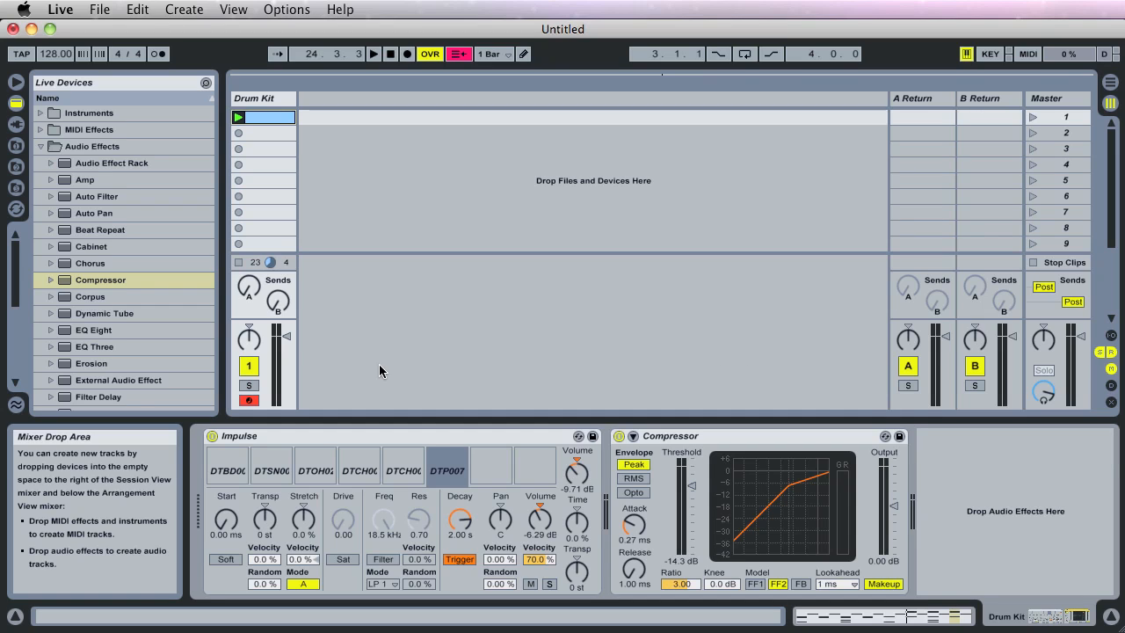
pyautogui.moveTo(283, 343)
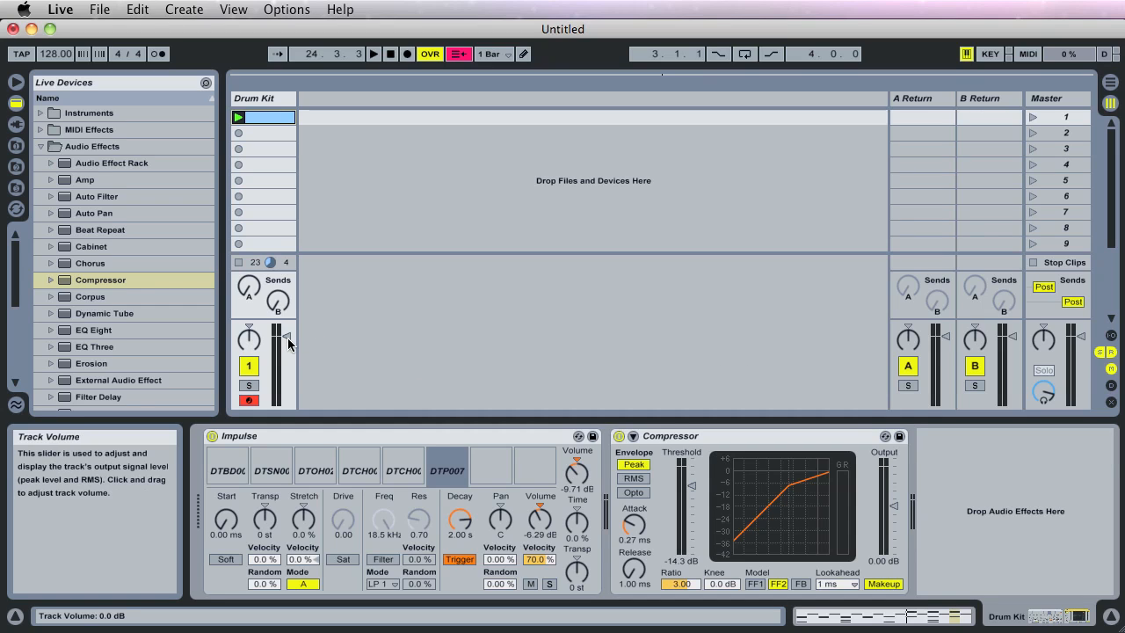